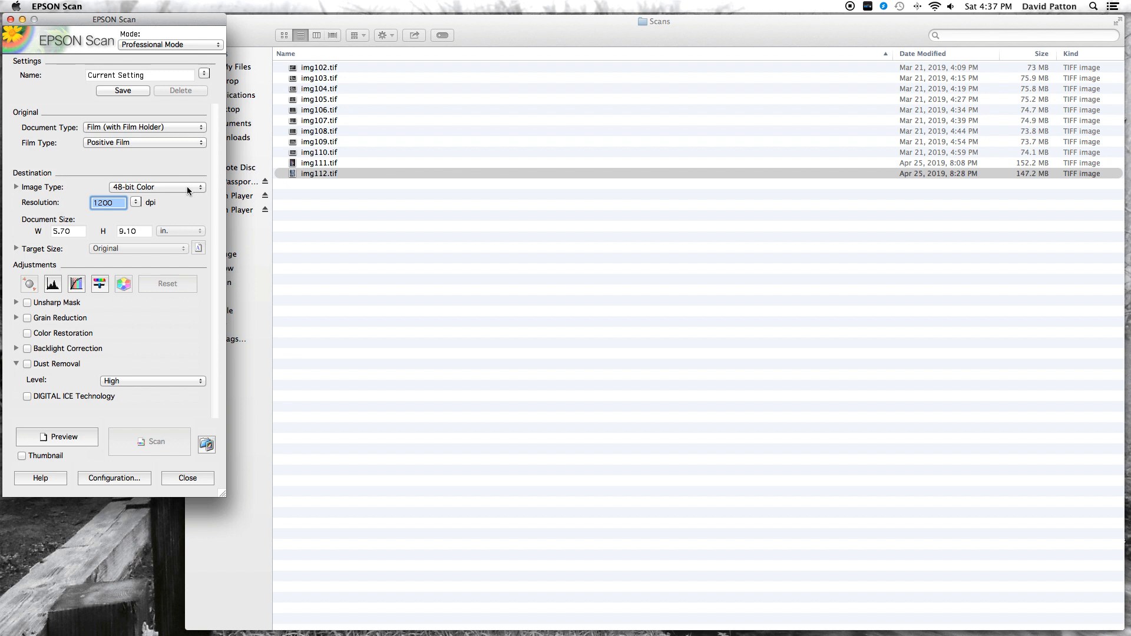
{"action": "mouse_move", "coordinate": [165, 213]}
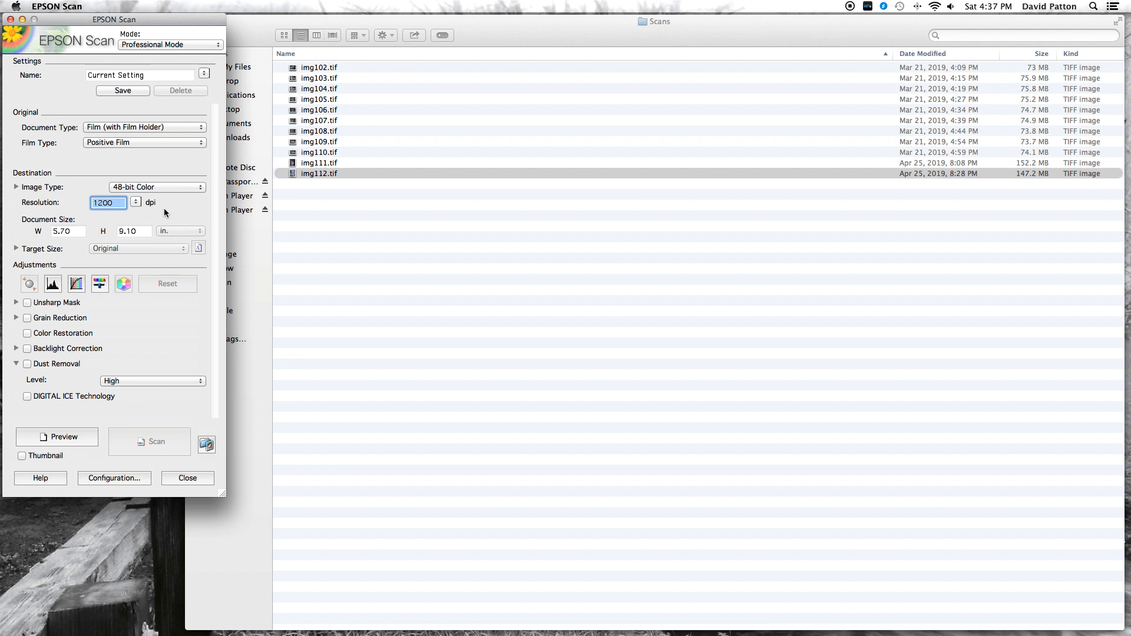
Run a preview scan of the film holder so the waterfall slide is marqueed.
{"action": "left_click", "coordinate": [57, 436]}
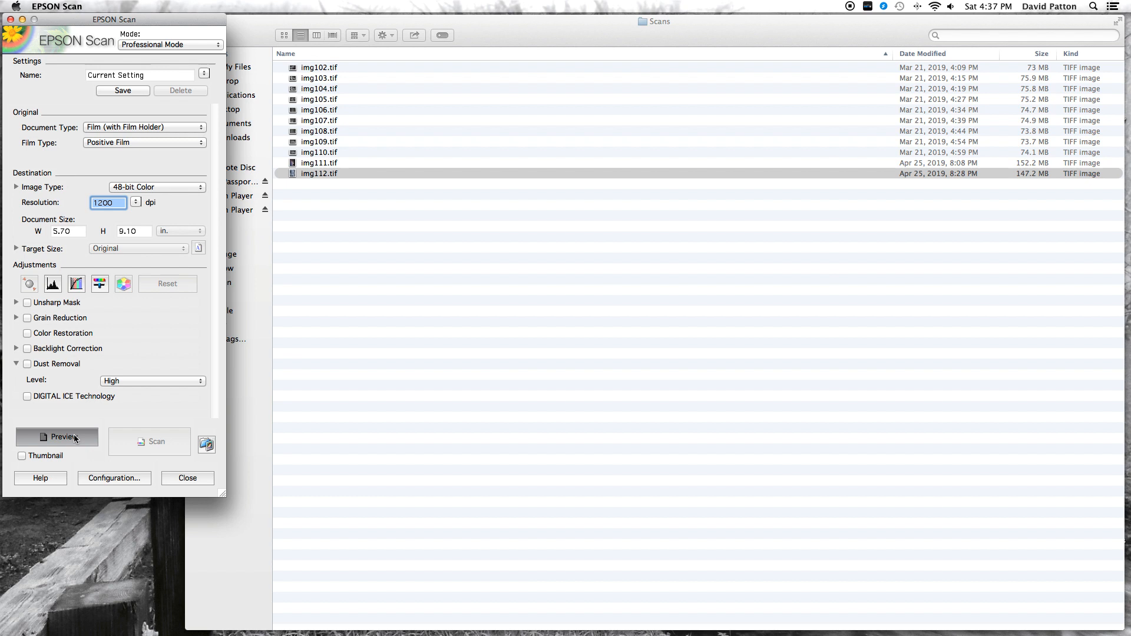
{"action": "left_click", "coordinate": [62, 436]}
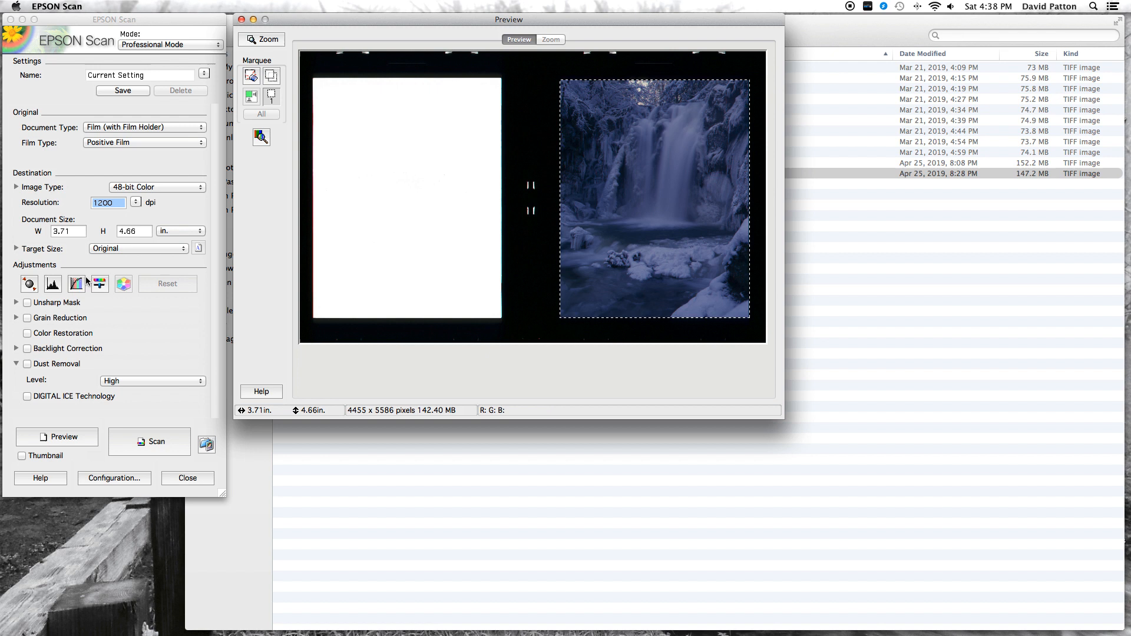
{"action": "left_click", "coordinate": [53, 284]}
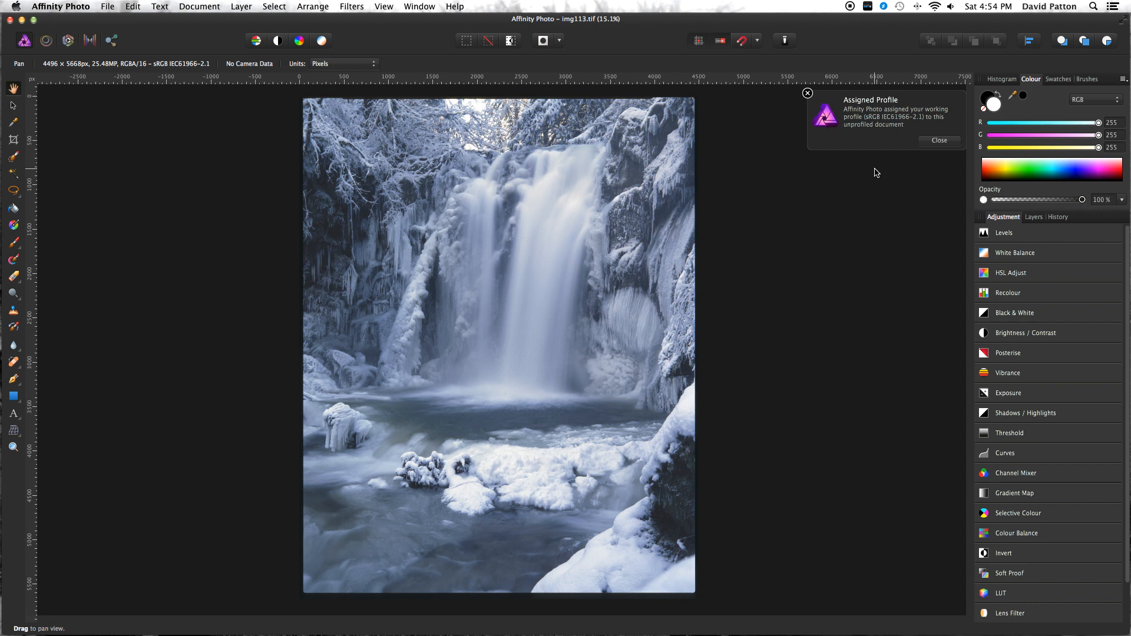
Dismiss the profile notice and crop the waterfall image slightly at its edges to 4369 × 5541 px.
{"action": "left_click", "coordinate": [940, 141]}
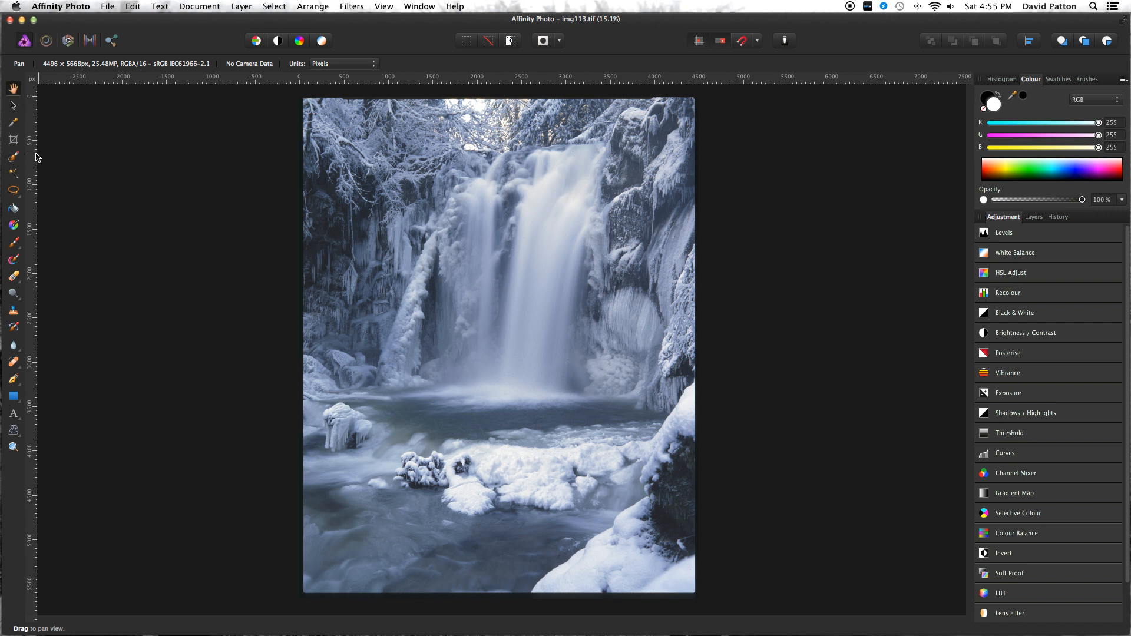
{"action": "left_click", "coordinate": [11, 141]}
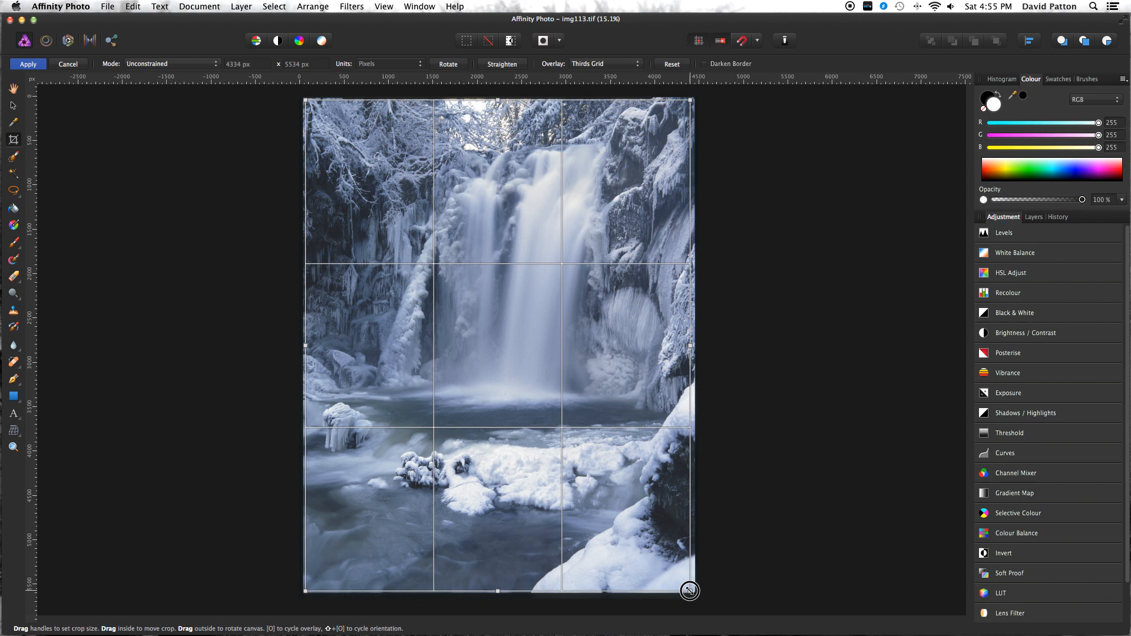
{"action": "left_click_drag", "start_coordinate": [689, 591], "coordinate": [690, 346]}
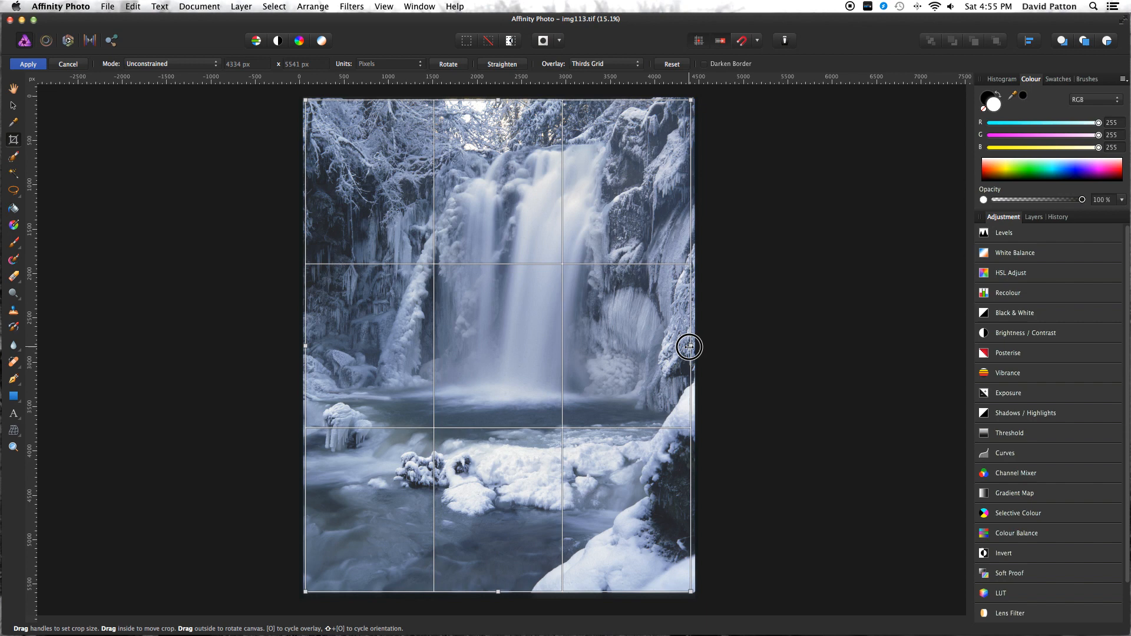
{"action": "left_click", "coordinate": [27, 64]}
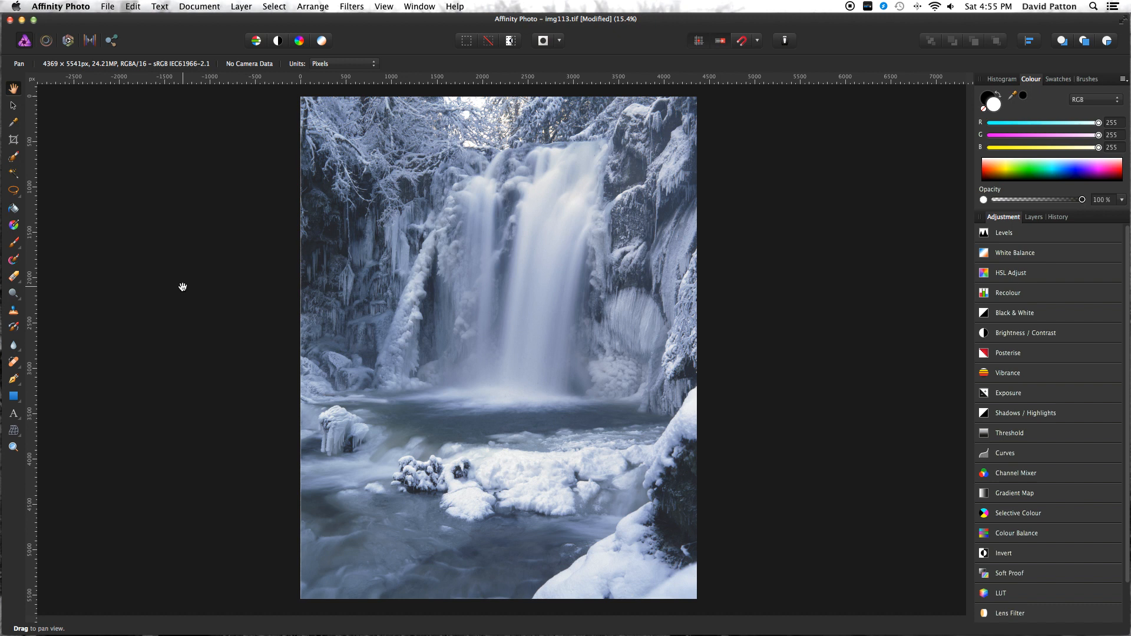
{"action": "mouse_move", "coordinate": [718, 412]}
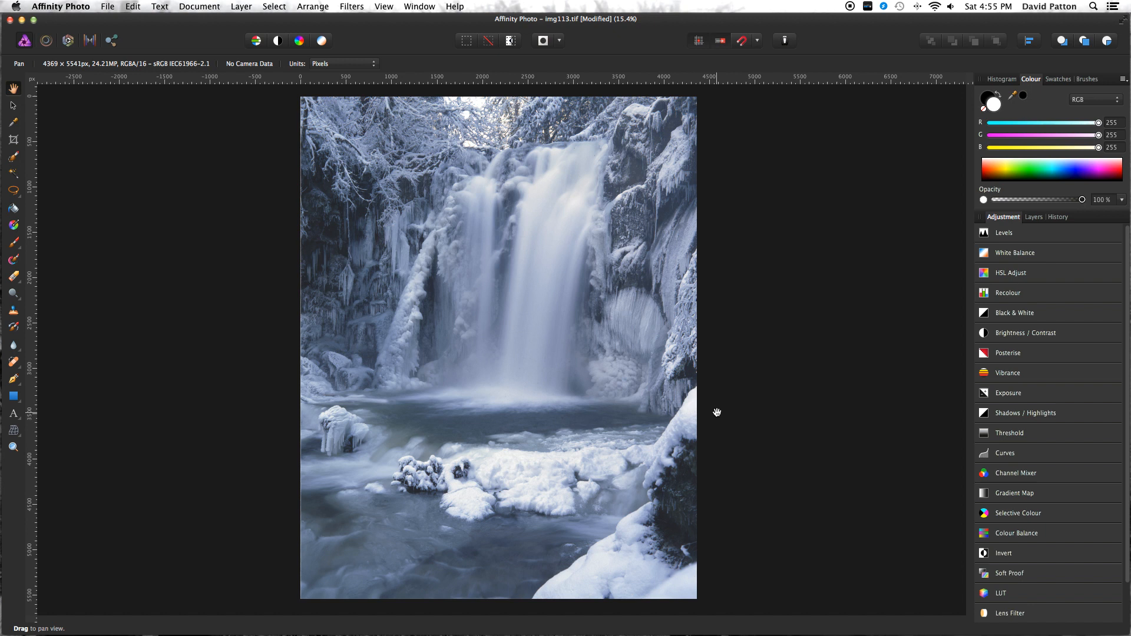
Add a Levels adjustment, lower the white level to 98% against highlight clipping, and check the black level.
{"action": "left_click", "coordinate": [1003, 232]}
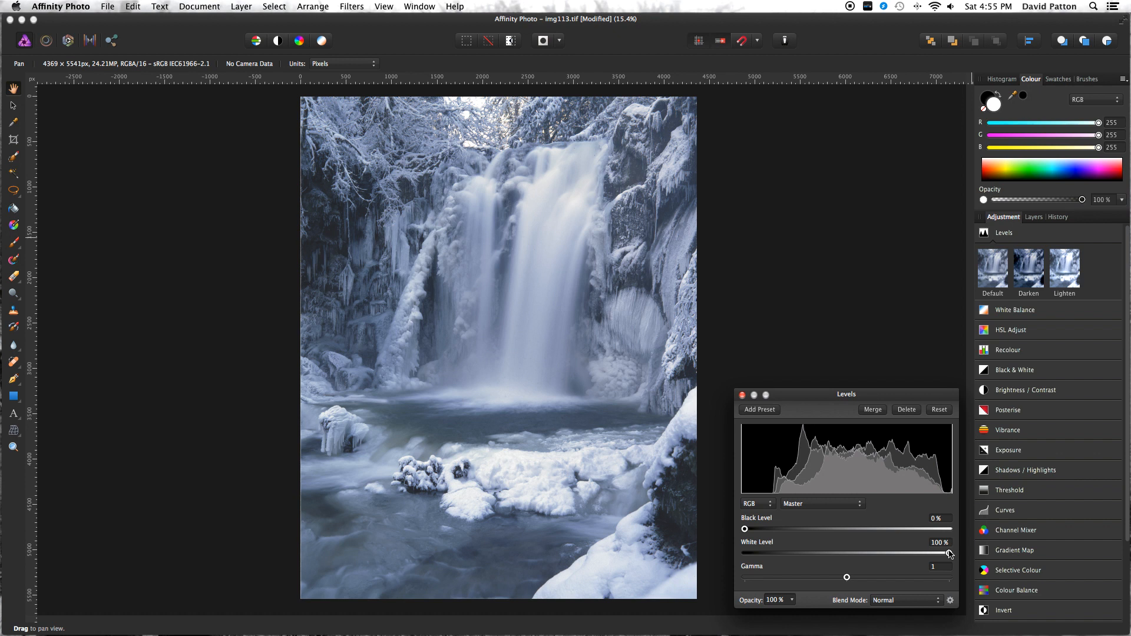
{"action": "left_click_drag", "start_coordinate": [952, 553], "coordinate": [947, 553]}
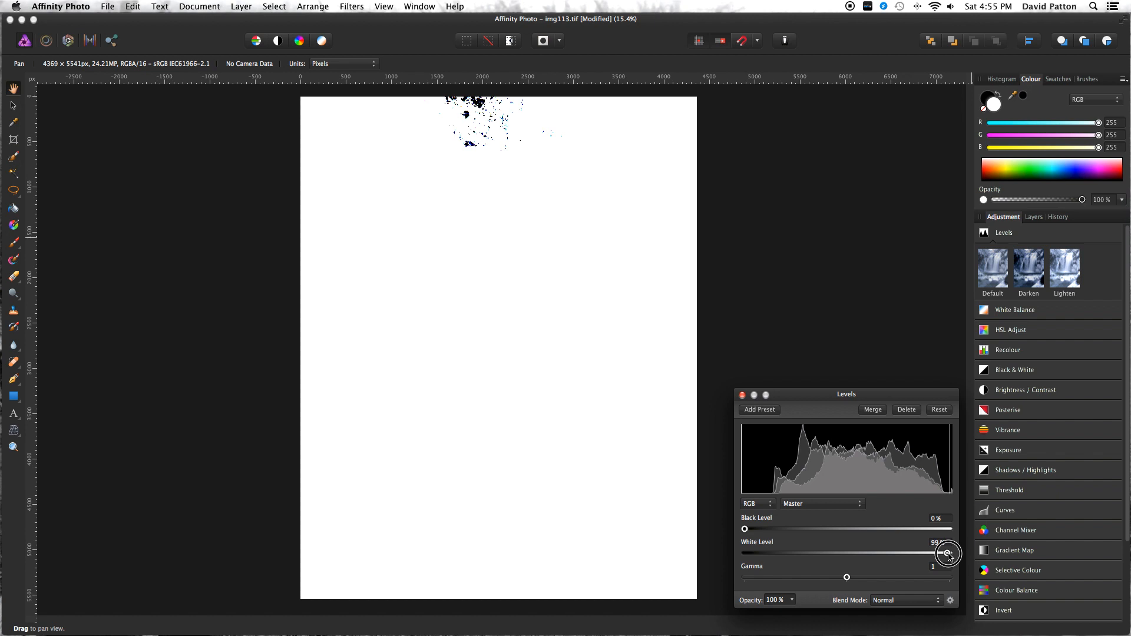
{"action": "left_click_drag", "start_coordinate": [950, 554], "coordinate": [946, 554]}
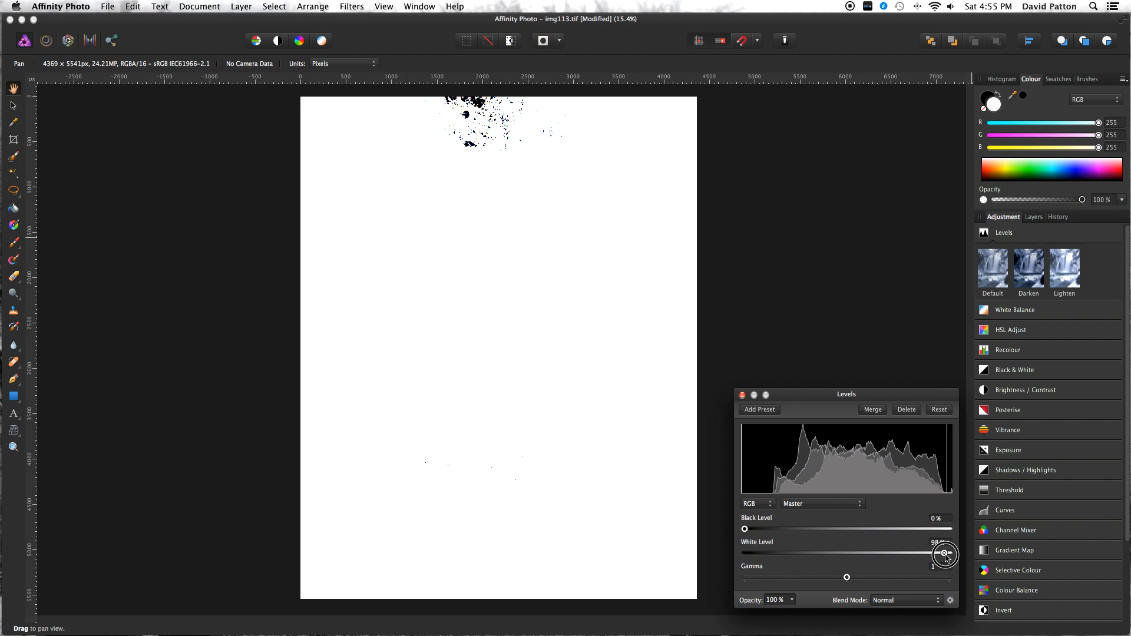
{"action": "left_click_drag", "start_coordinate": [946, 555], "coordinate": [941, 555]}
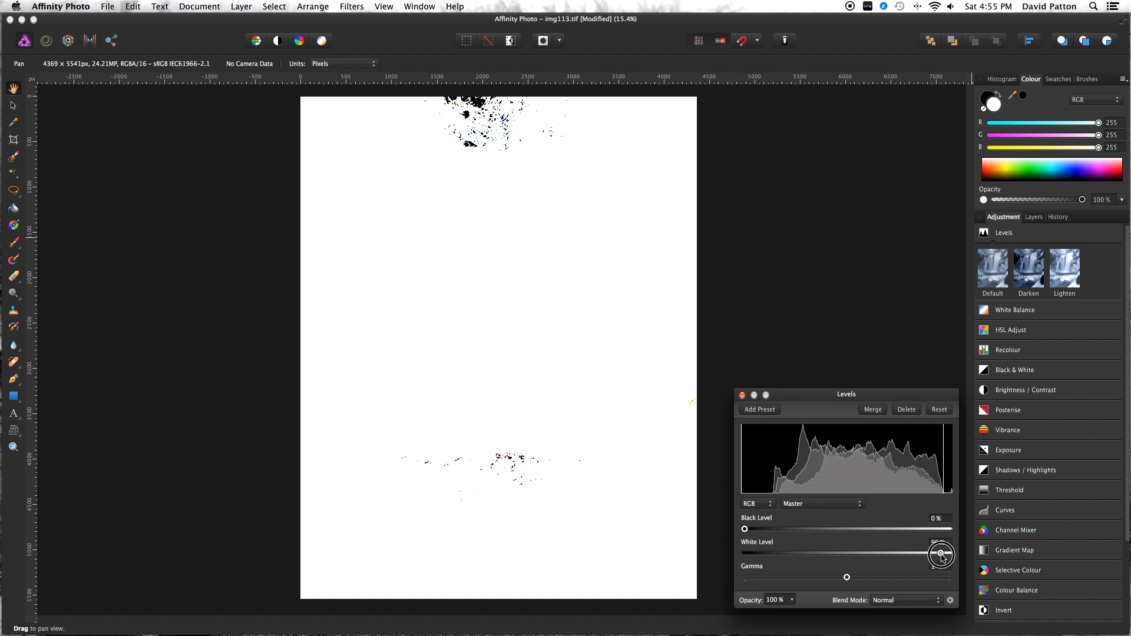
{"action": "left_click_drag", "start_coordinate": [942, 554], "coordinate": [947, 553]}
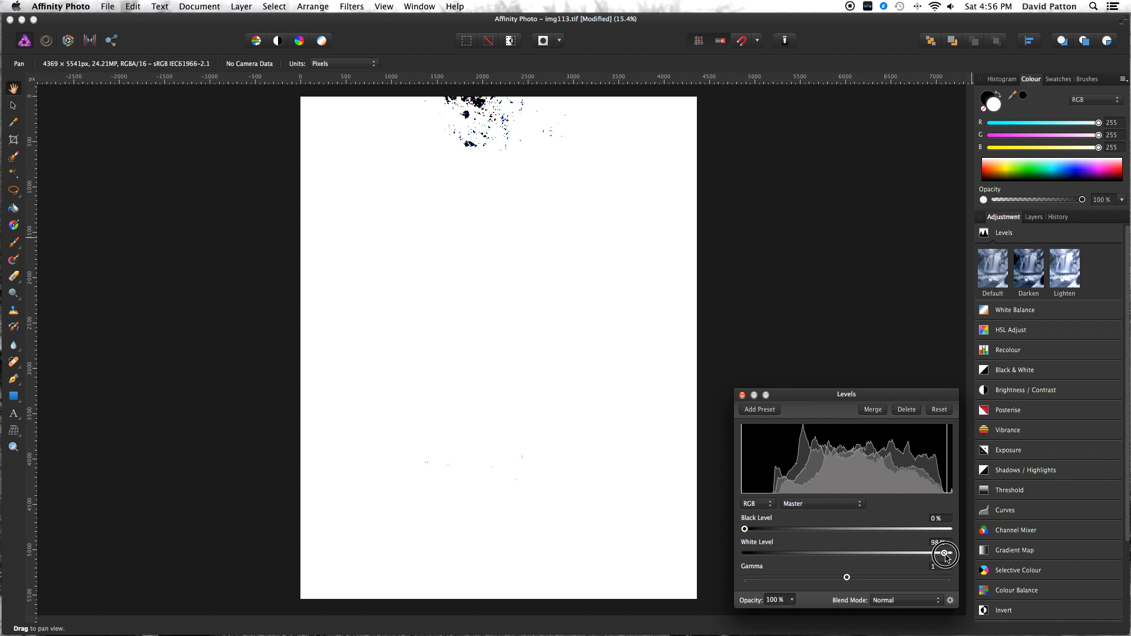
{"action": "left_click_drag", "start_coordinate": [945, 554], "coordinate": [747, 529]}
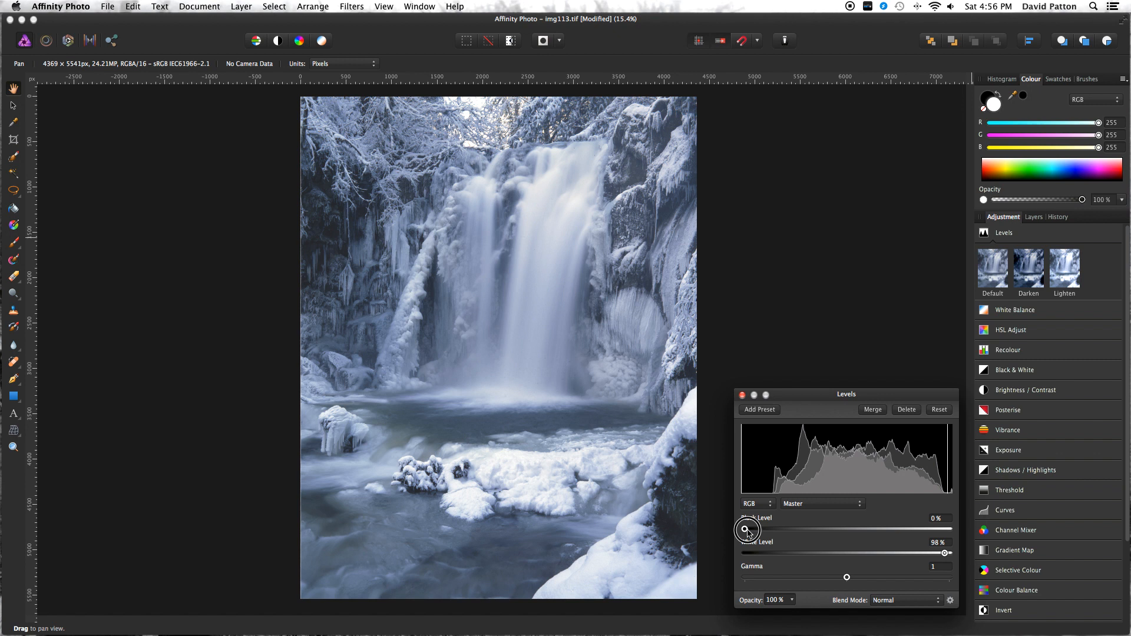
{"action": "left_click_drag", "start_coordinate": [744, 529], "coordinate": [753, 530]}
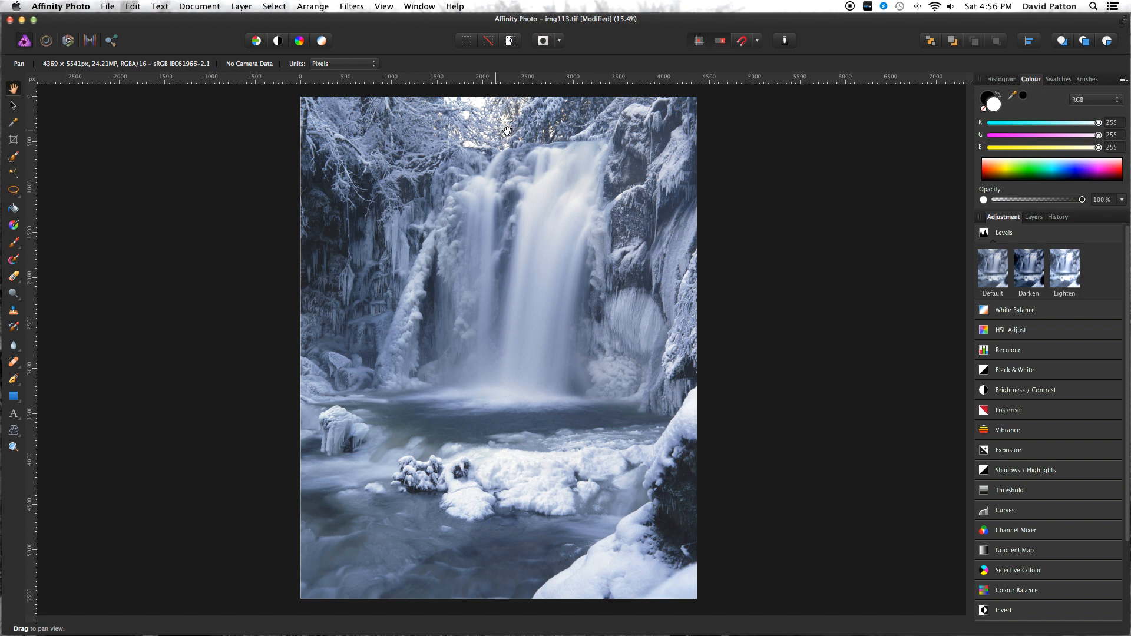
{"action": "mouse_move", "coordinate": [114, 257]}
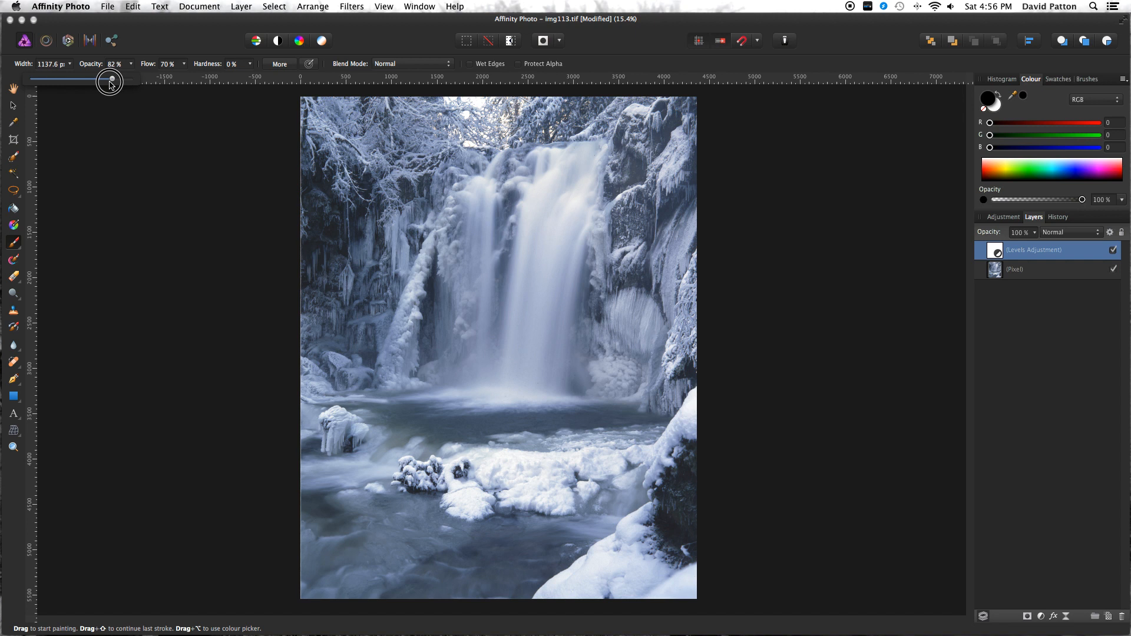
Reduce the brush opacity to 50% and add a second Levels adjustment.
{"action": "left_click_drag", "start_coordinate": [109, 81], "coordinate": [94, 82]}
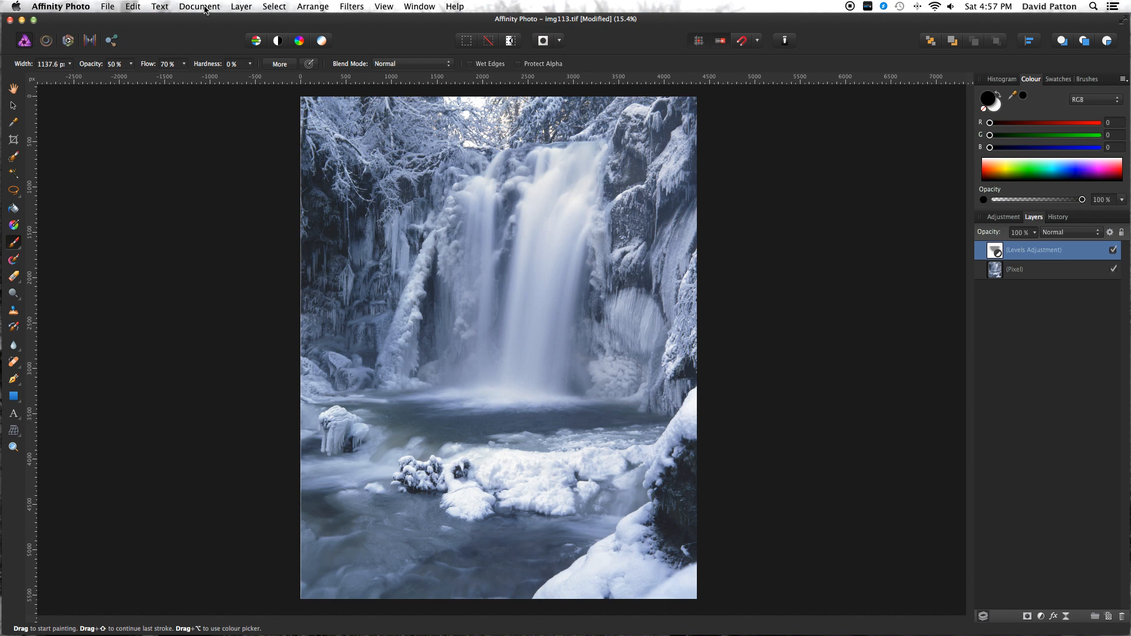
{"action": "left_click", "coordinate": [1002, 217]}
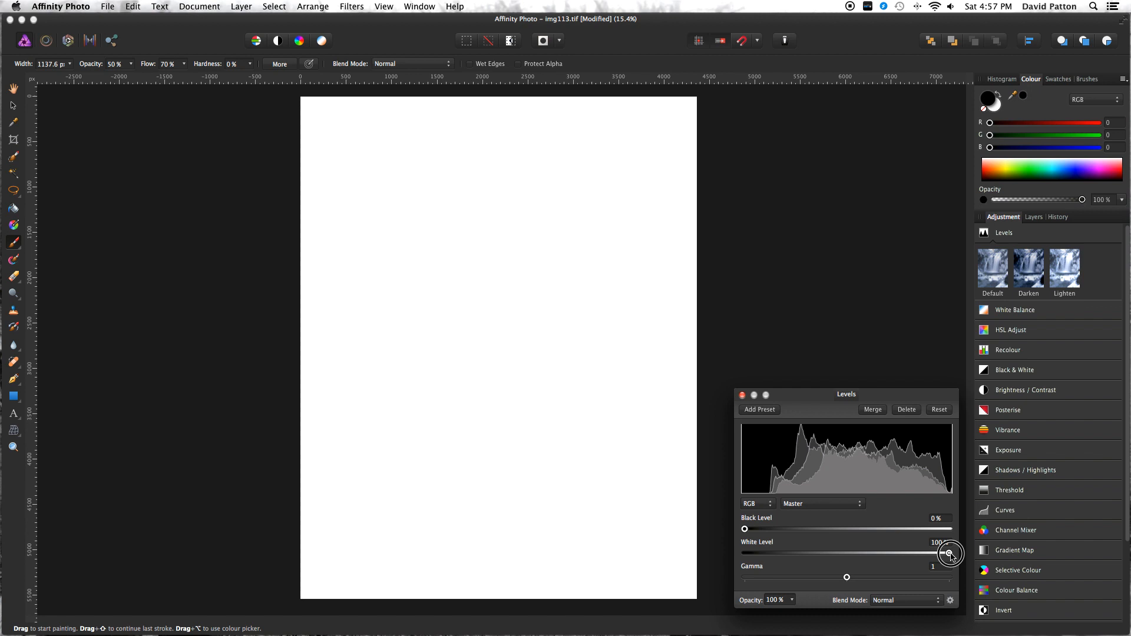
{"action": "left_click_drag", "start_coordinate": [951, 552], "coordinate": [951, 552]}
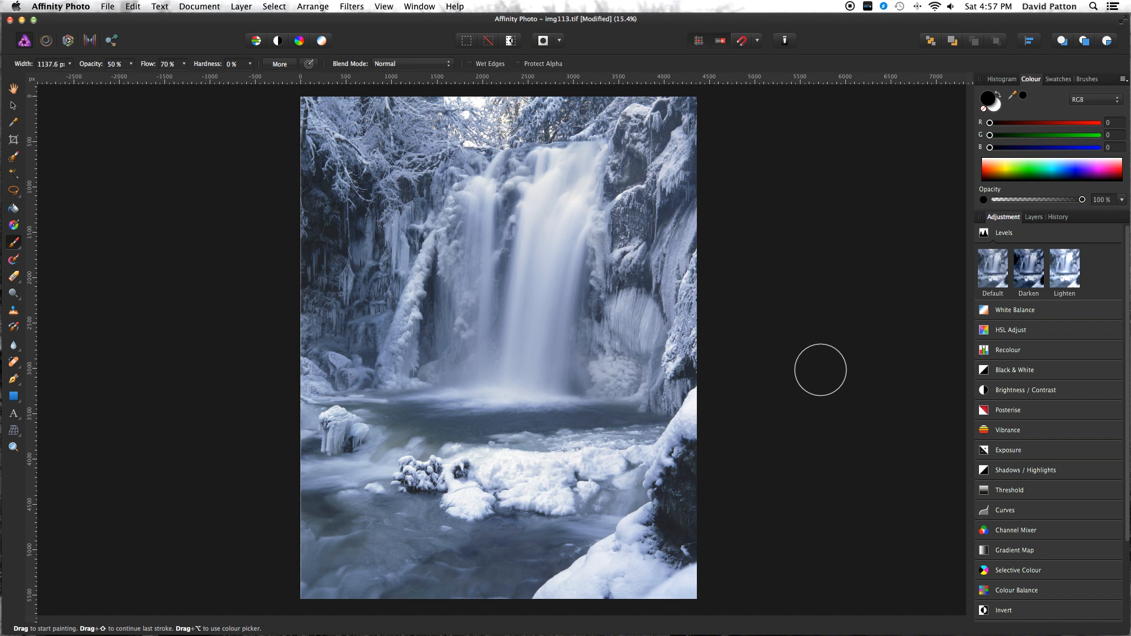
{"action": "mouse_move", "coordinate": [815, 390]}
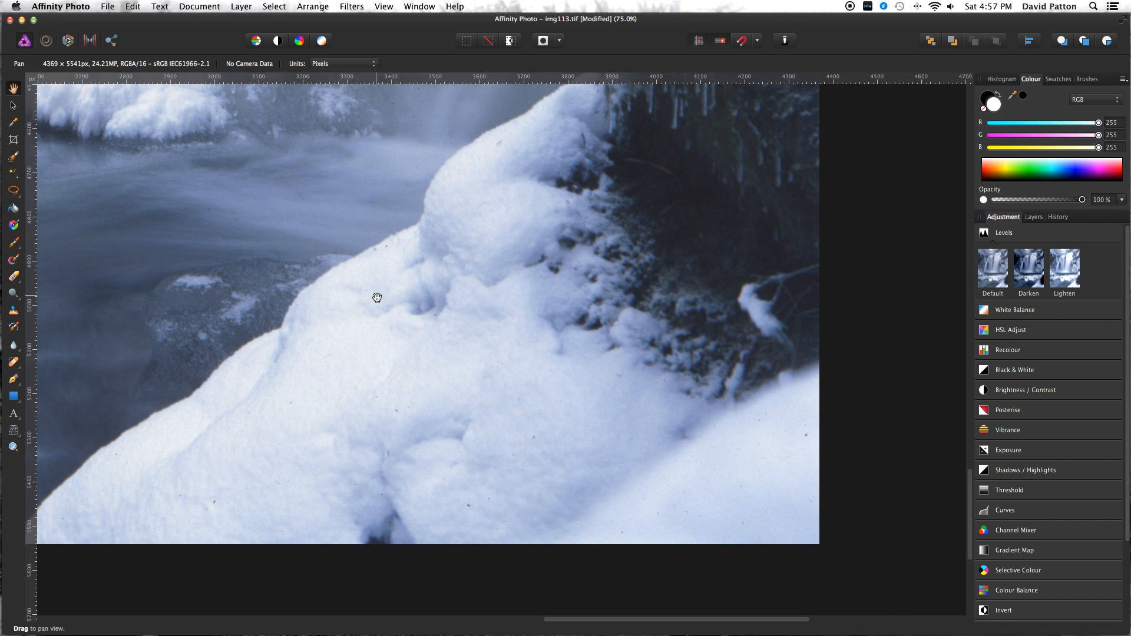
Pan the 100% view across the lower-right snow bank to inspect dust specks.
{"action": "left_click_drag", "start_coordinate": [376, 297], "coordinate": [421, 321]}
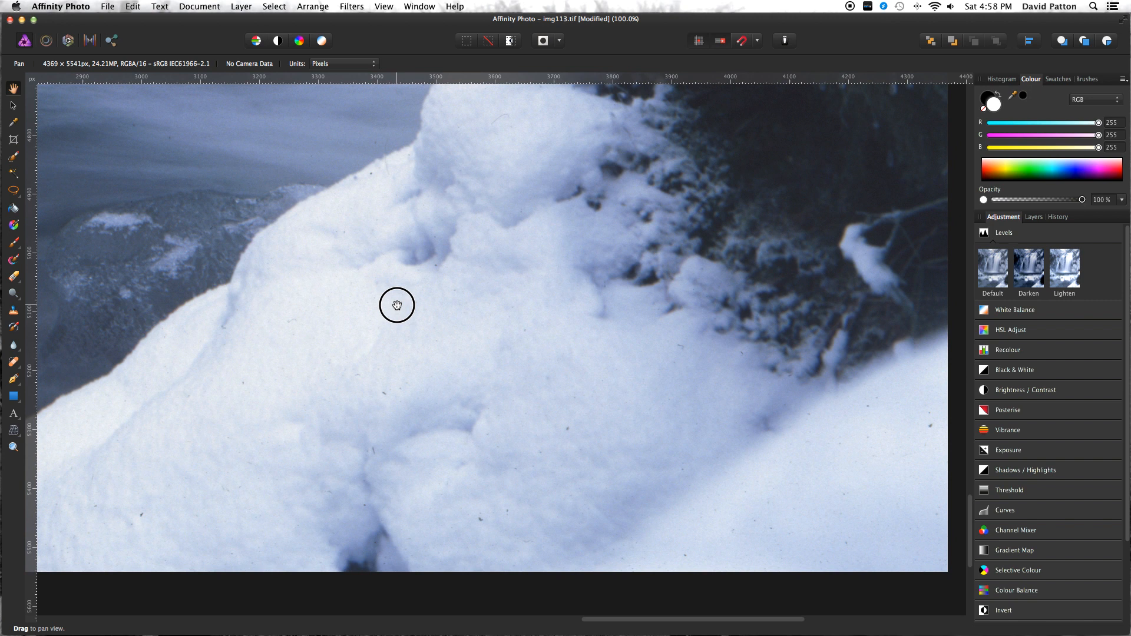
{"action": "left_click_drag", "start_coordinate": [397, 305], "coordinate": [409, 322]}
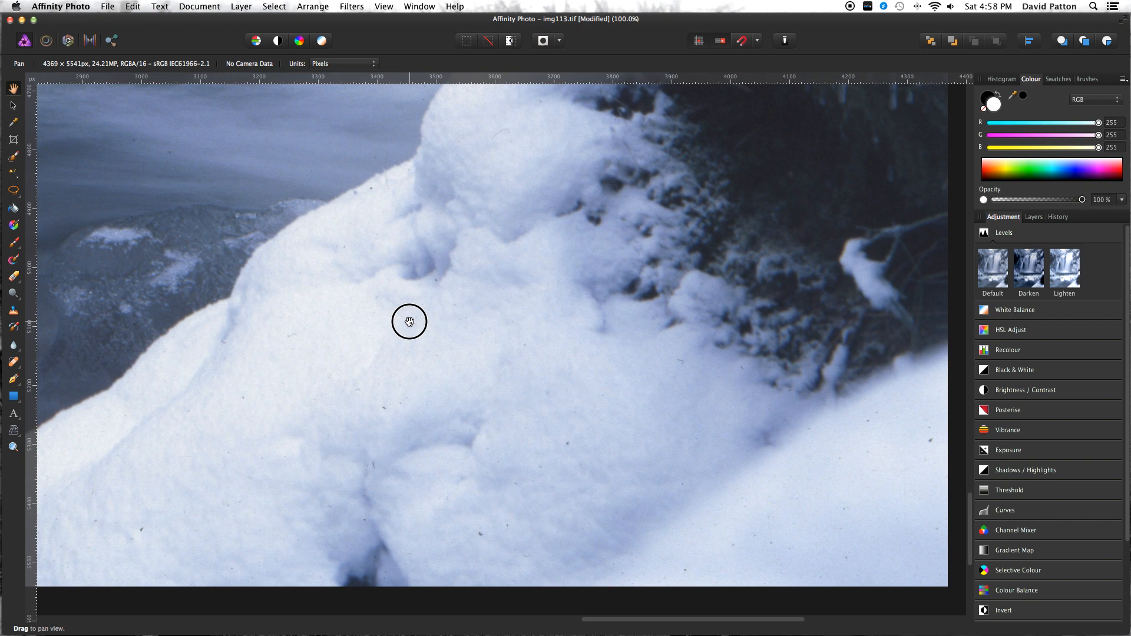
Switch to the Blemish Removal Tool for cleaning dust from the snow.
{"action": "left_click", "coordinate": [13, 364]}
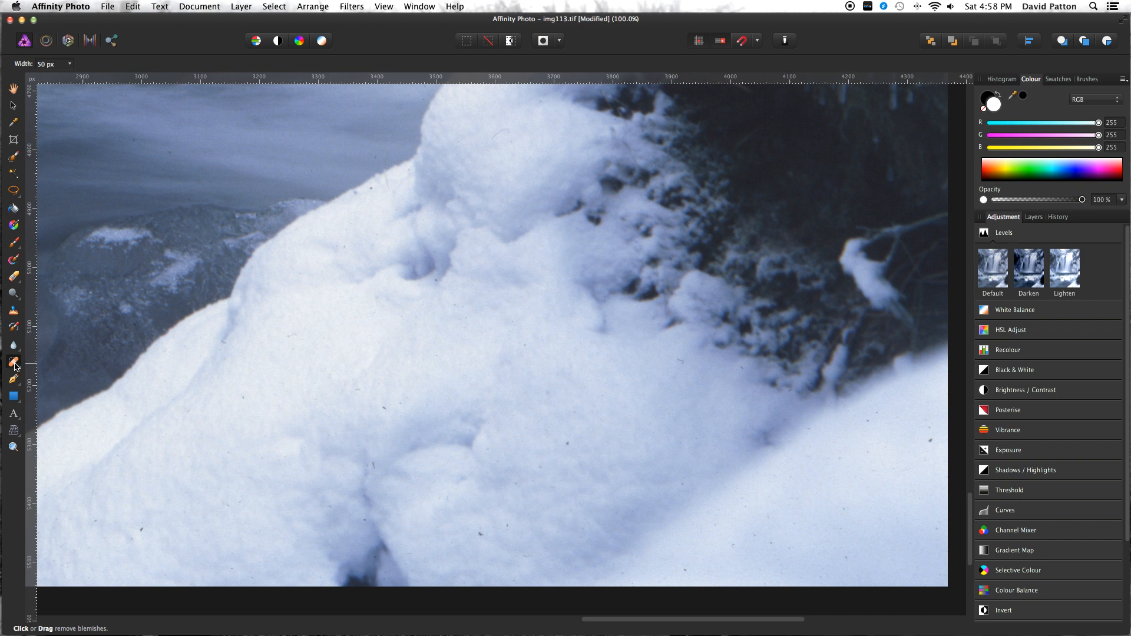
{"action": "mouse_move", "coordinate": [202, 418]}
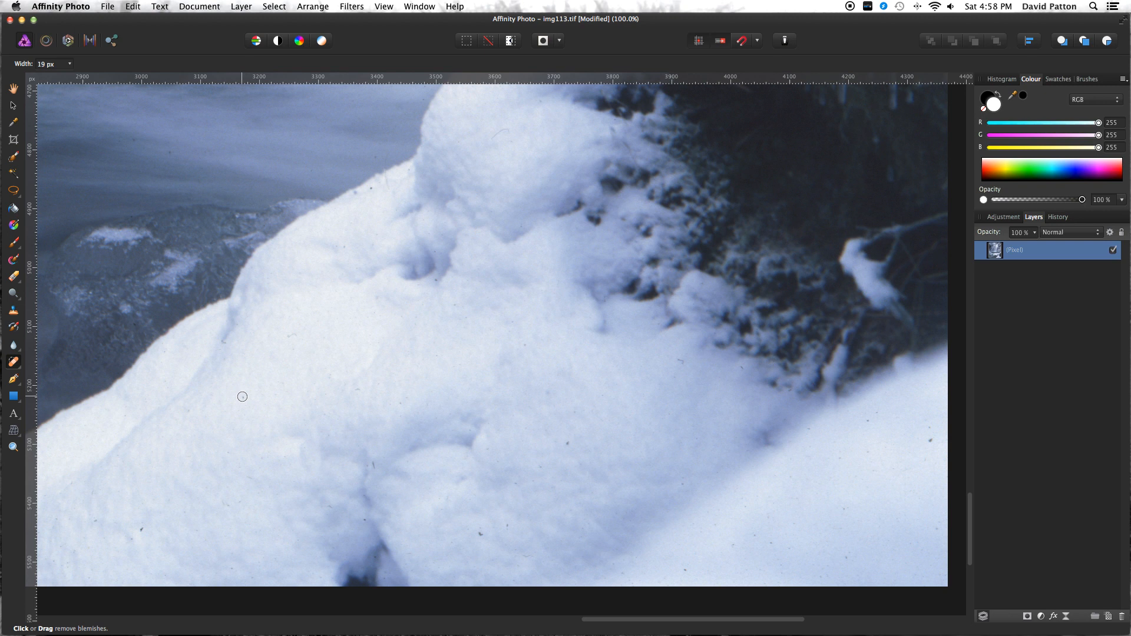
{"action": "mouse_move", "coordinate": [931, 440]}
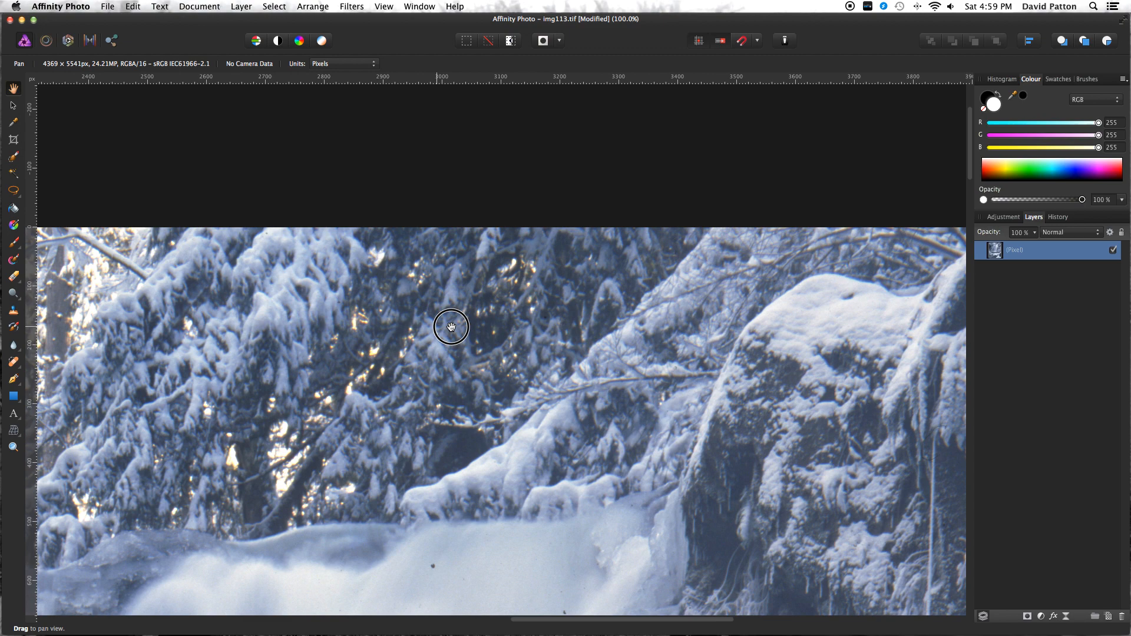
{"action": "left_click_drag", "start_coordinate": [451, 327], "coordinate": [713, 427]}
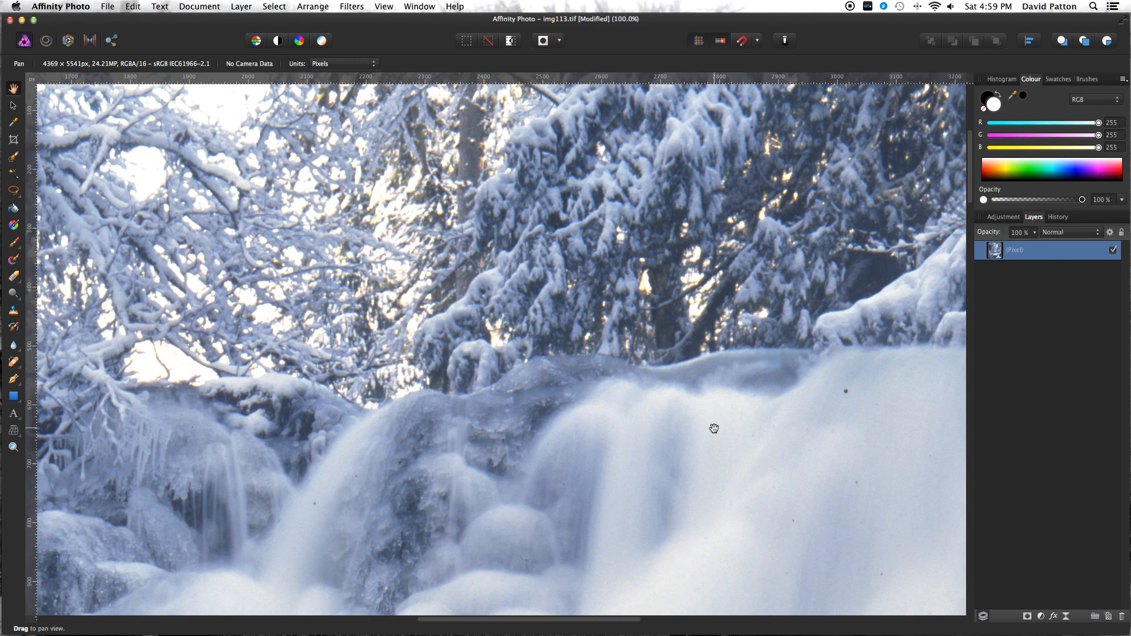
{"action": "left_click_drag", "start_coordinate": [714, 429], "coordinate": [349, 293]}
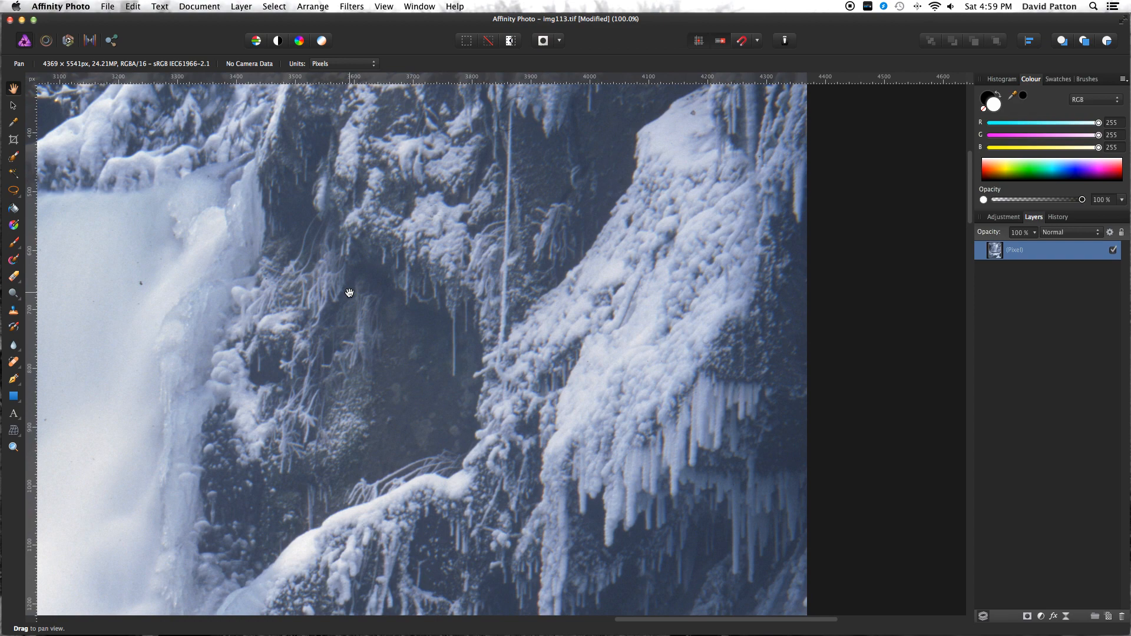
{"action": "left_click_drag", "start_coordinate": [348, 293], "coordinate": [543, 330]}
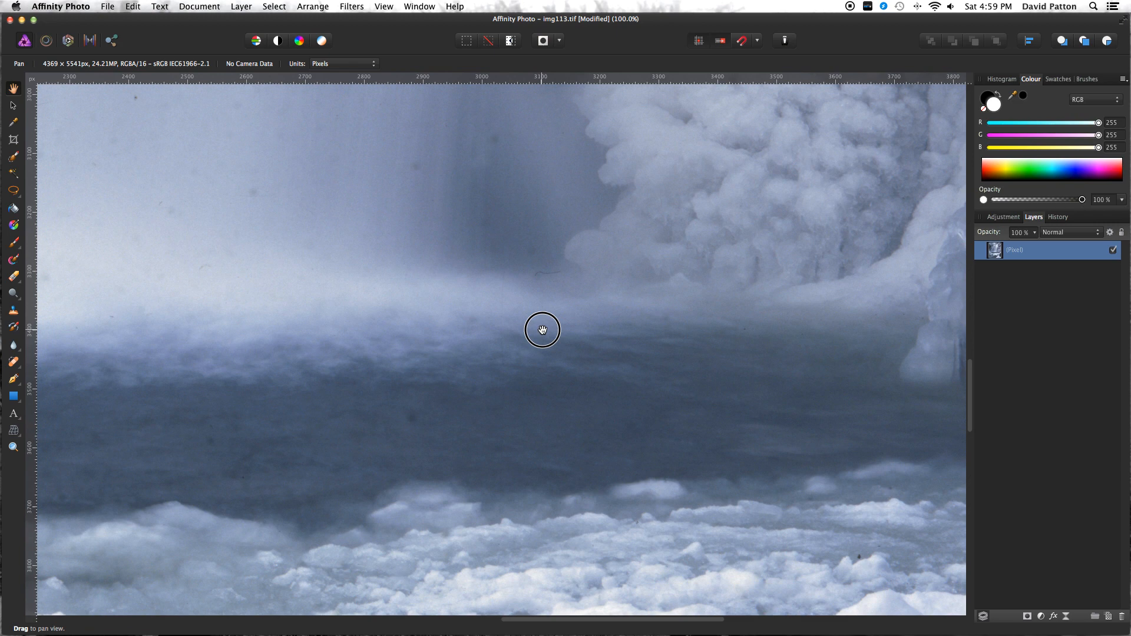
{"action": "left_click_drag", "start_coordinate": [542, 330], "coordinate": [518, 293]}
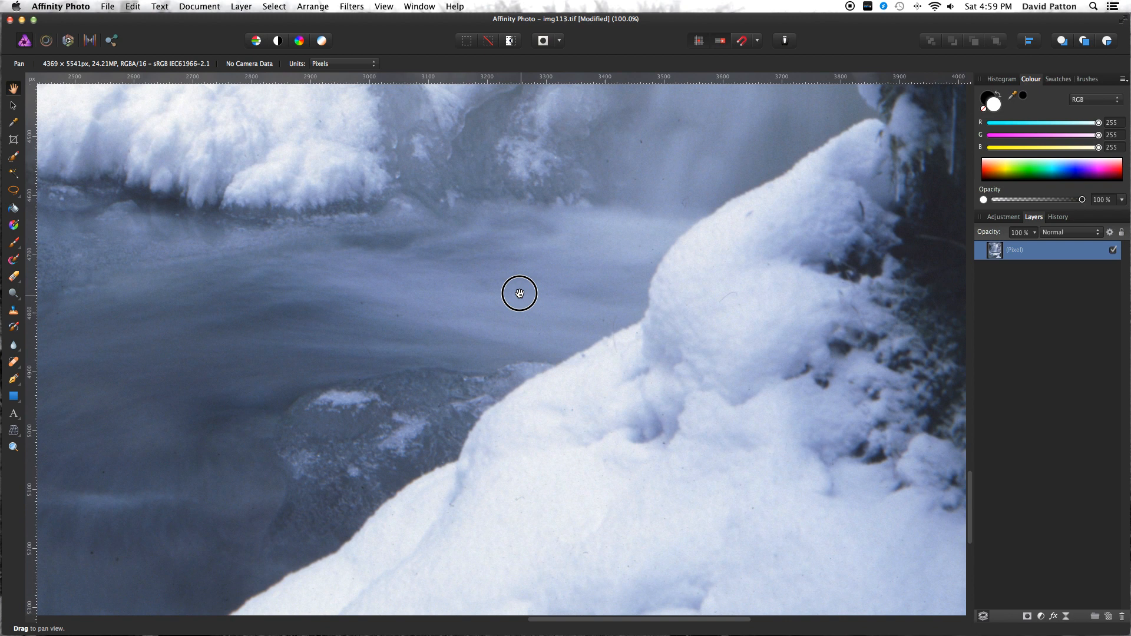
{"action": "left_click_drag", "start_coordinate": [520, 293], "coordinate": [531, 280]}
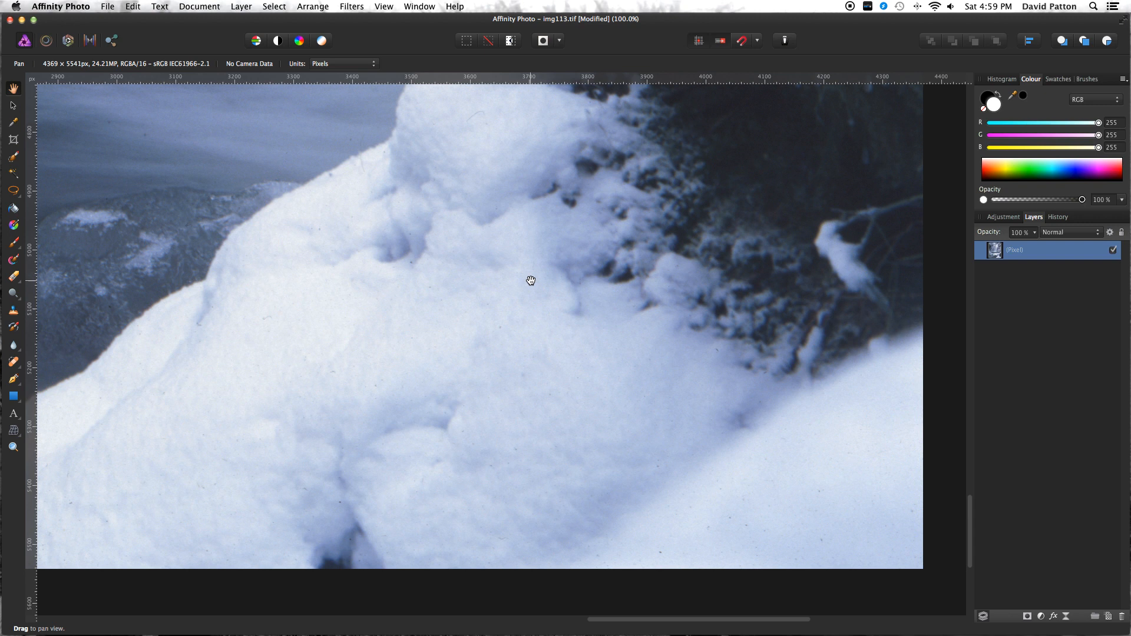
{"action": "left_click_drag", "start_coordinate": [531, 281], "coordinate": [230, 325]}
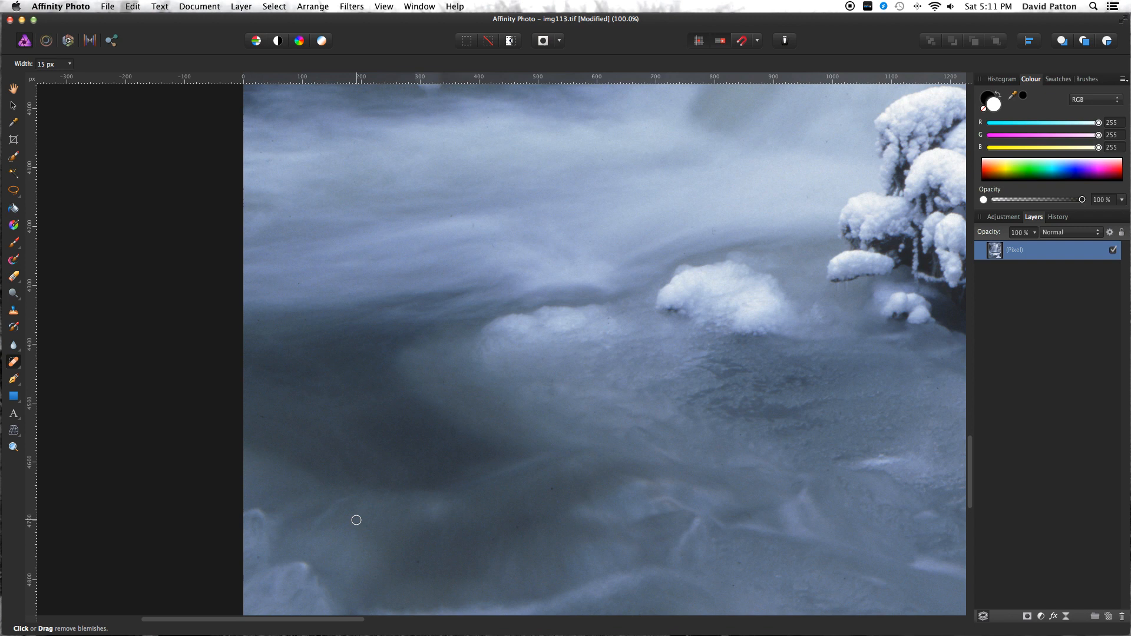
{"action": "scroll", "scroll_direction": "down", "scroll_amount": 3}
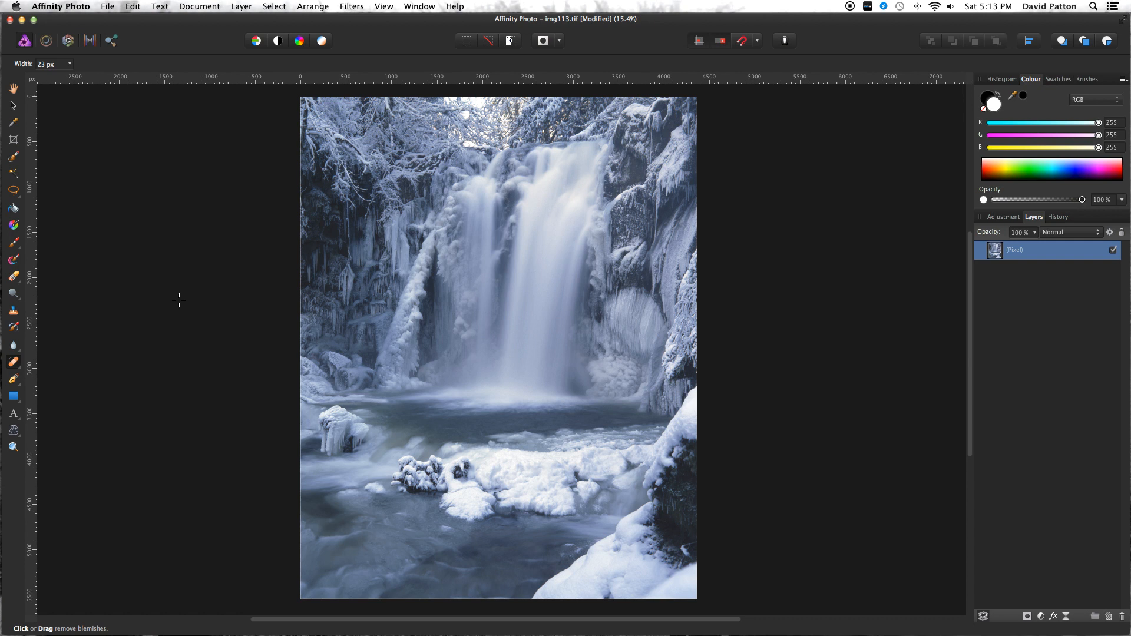
{"action": "mouse_move", "coordinate": [159, 242]}
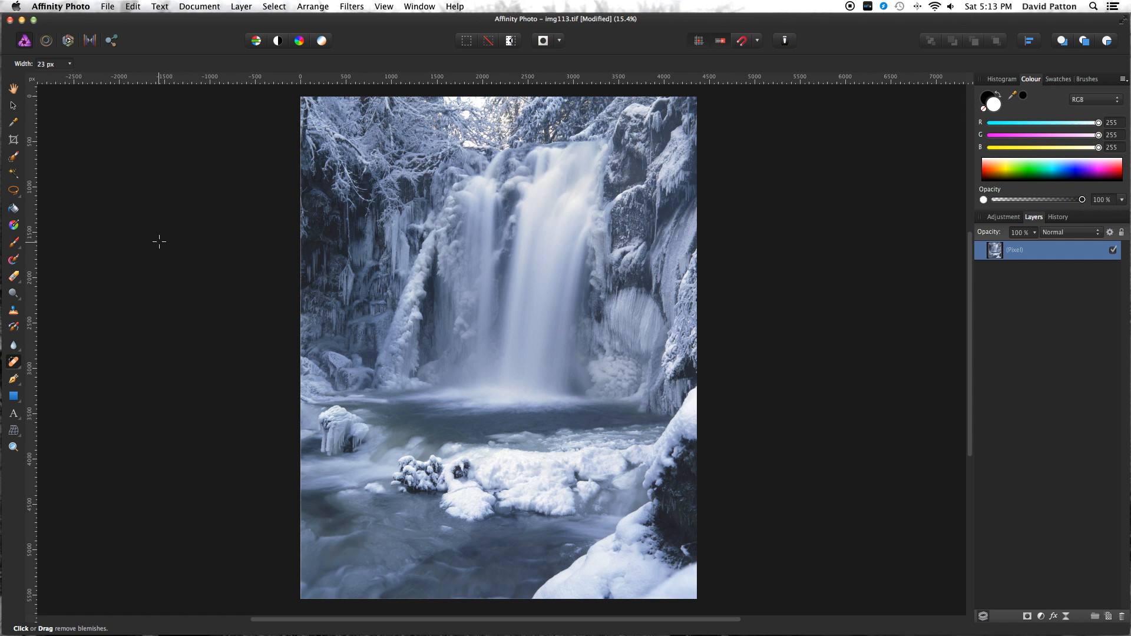
Launch the Silver Efex Pro 2 plugin from the Filters menu on the waterfall image.
{"action": "left_click", "coordinate": [351, 7]}
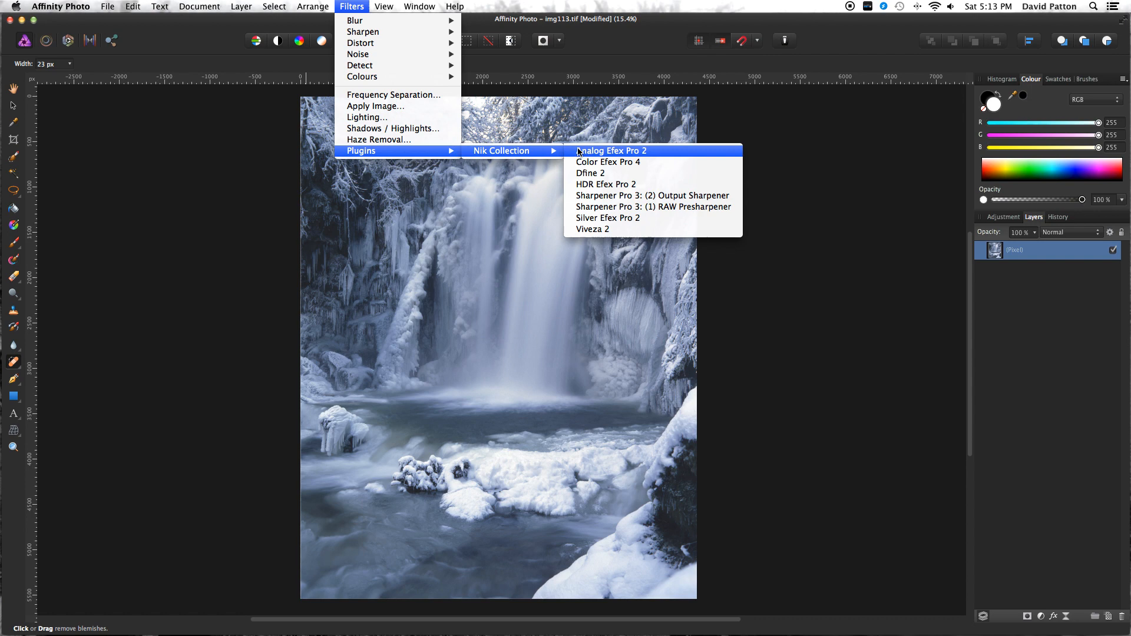
{"action": "left_click", "coordinate": [608, 218]}
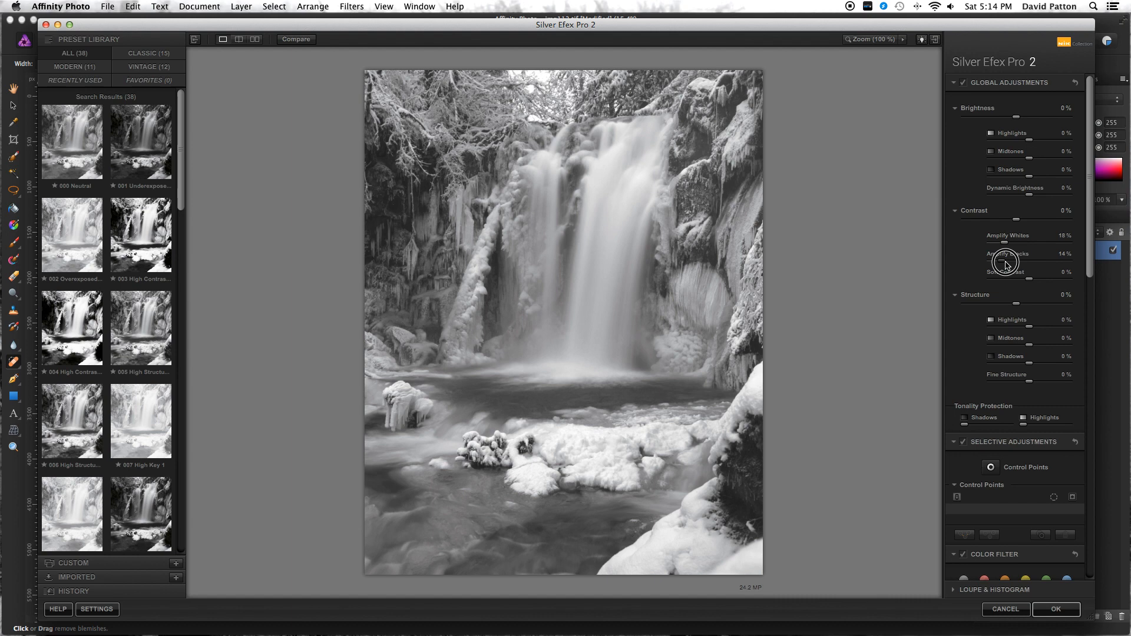
Amplify the blacks and whites for contrast and apply the black-and-white conversion back to Affinity Photo.
{"action": "left_click_drag", "start_coordinate": [1005, 262], "coordinate": [1010, 245]}
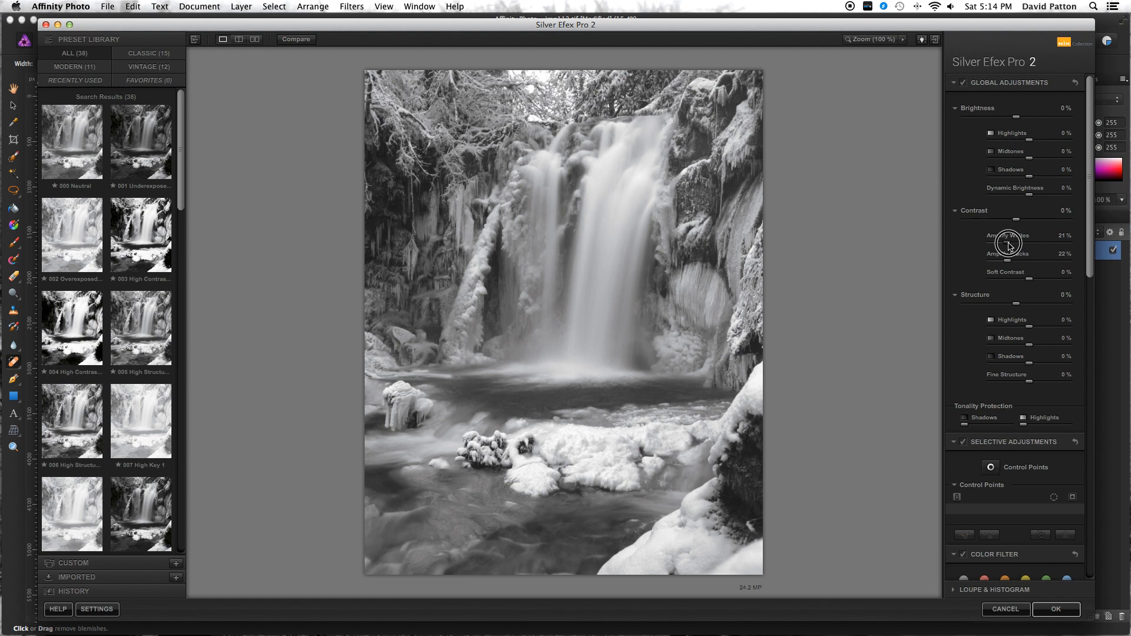
{"action": "mouse_move", "coordinate": [1009, 262]}
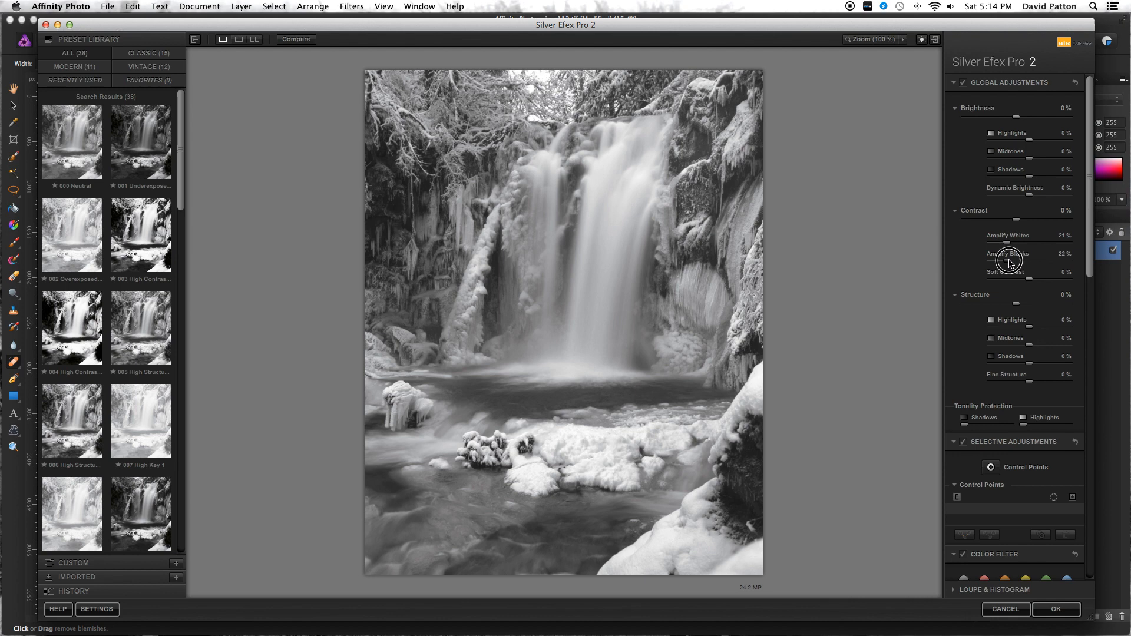
{"action": "left_click_drag", "start_coordinate": [1017, 263], "coordinate": [1003, 263]}
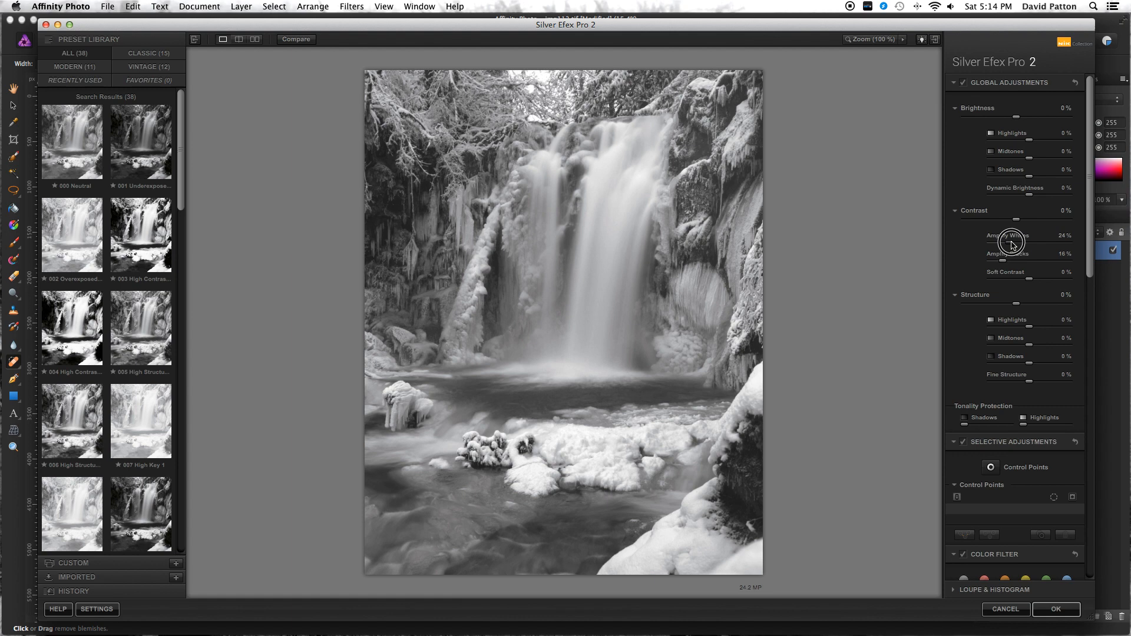
{"action": "left_click_drag", "start_coordinate": [1013, 242], "coordinate": [1022, 242]}
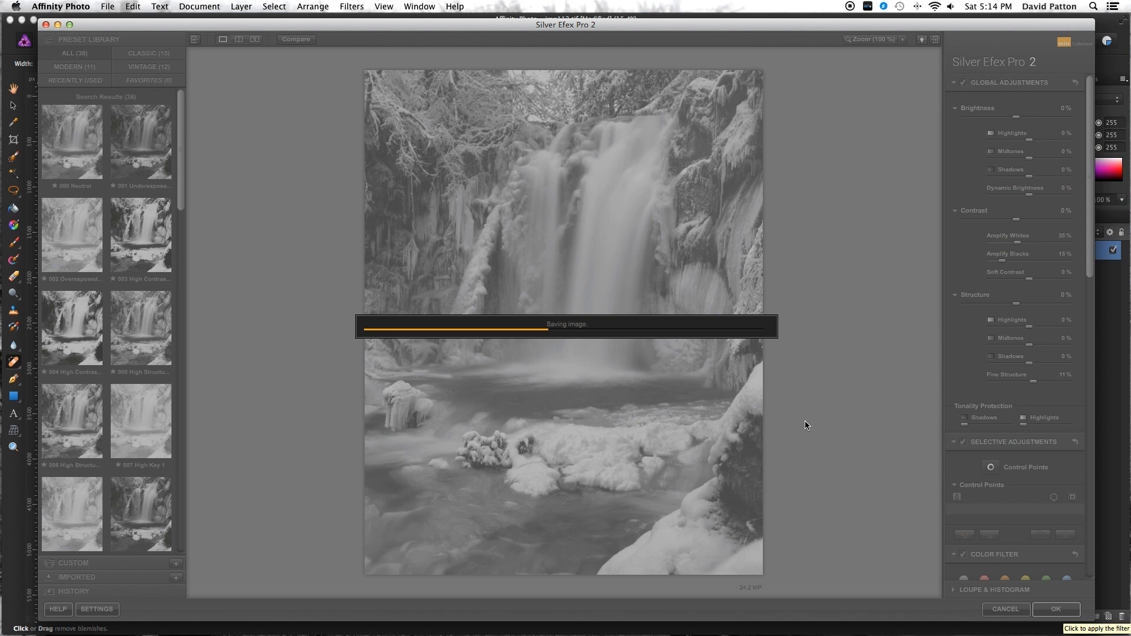
{"action": "left_click", "coordinate": [1056, 609]}
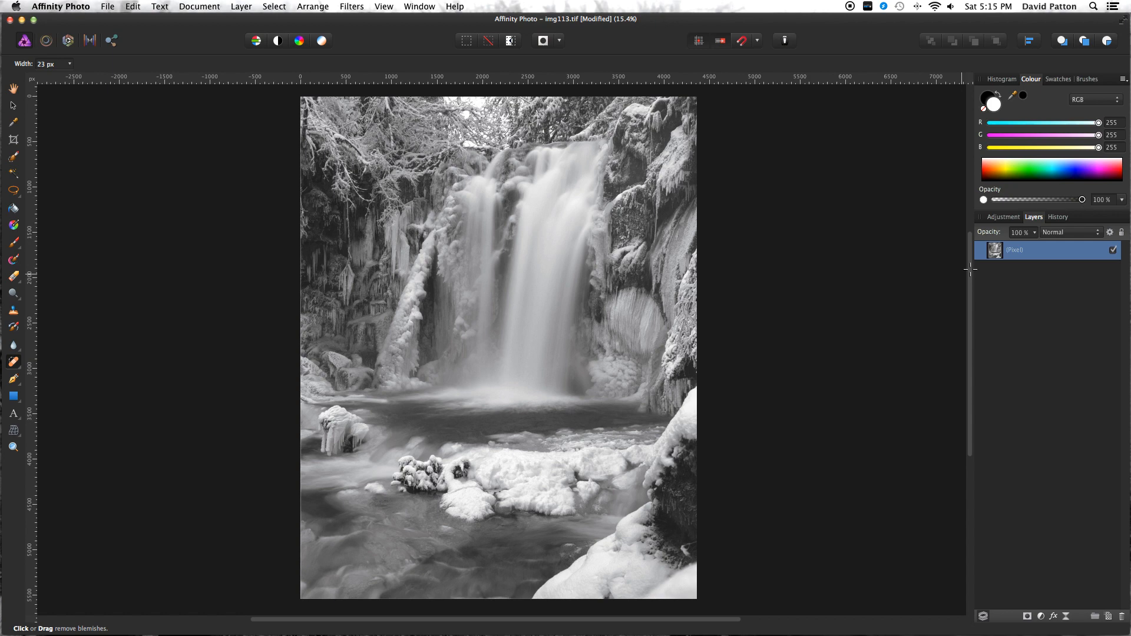
Add a Levels adjustment with the white point just short of clipping and the black level raised to about 2%.
{"action": "left_click", "coordinate": [1003, 216]}
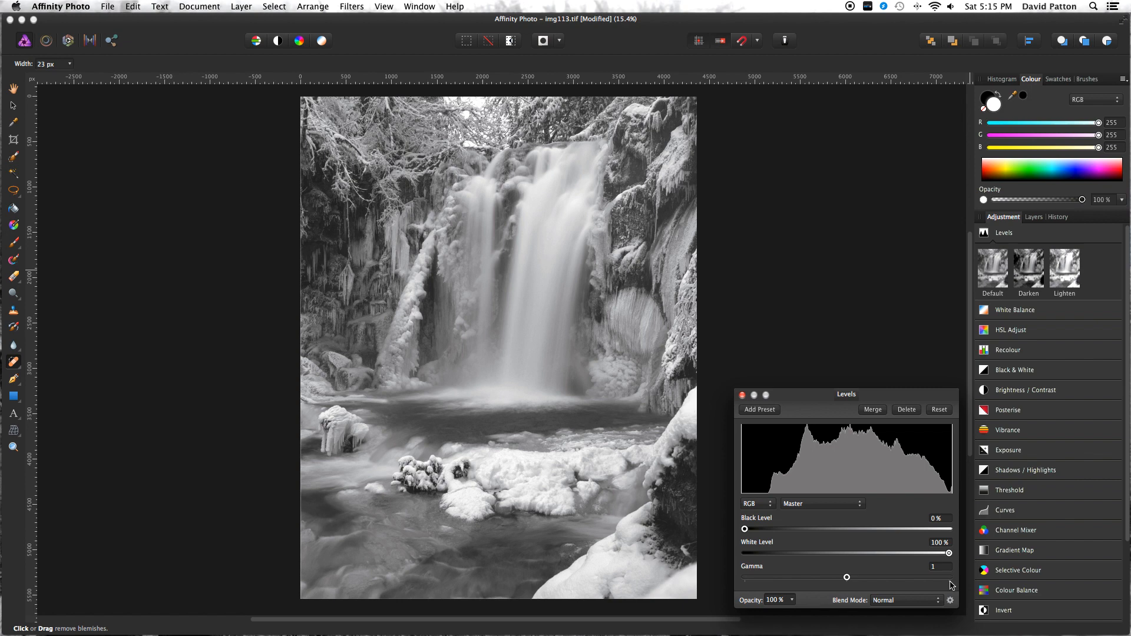
{"action": "left_click_drag", "start_coordinate": [951, 553], "coordinate": [947, 554]}
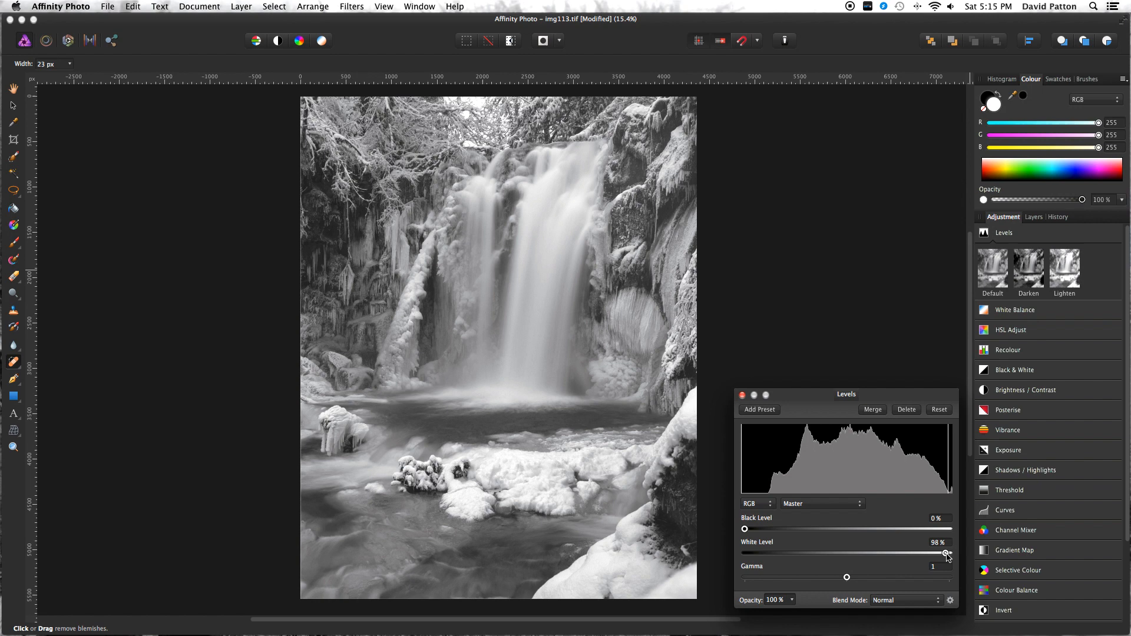
{"action": "left_click_drag", "start_coordinate": [947, 554], "coordinate": [948, 554]}
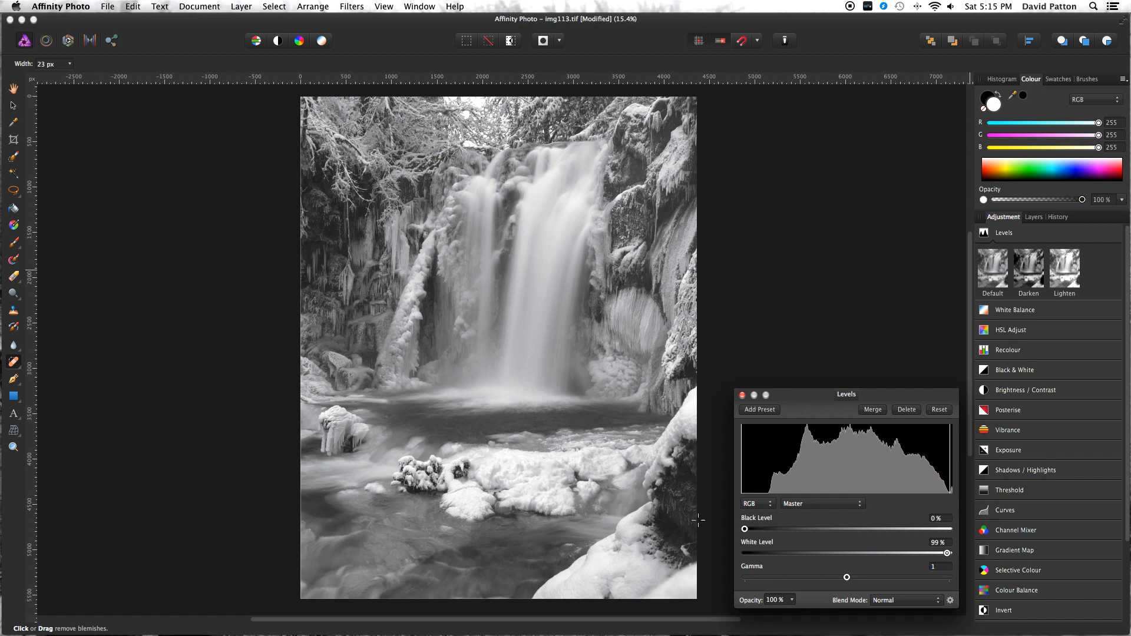
{"action": "left_click_drag", "start_coordinate": [937, 554], "coordinate": [949, 554]}
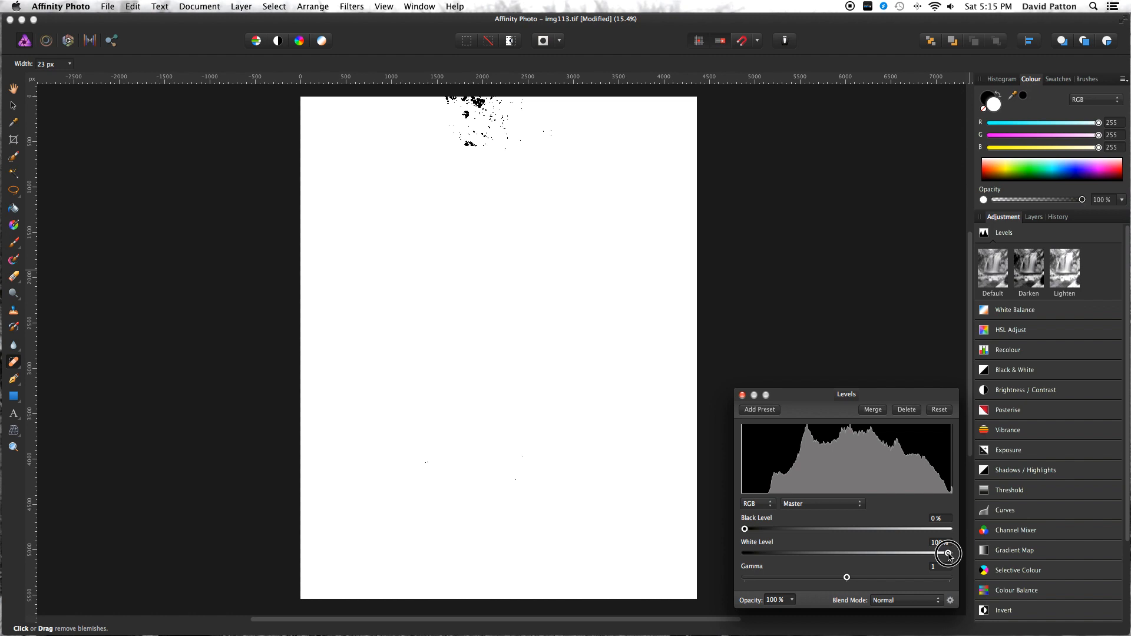
{"action": "left_click_drag", "start_coordinate": [949, 554], "coordinate": [946, 554]}
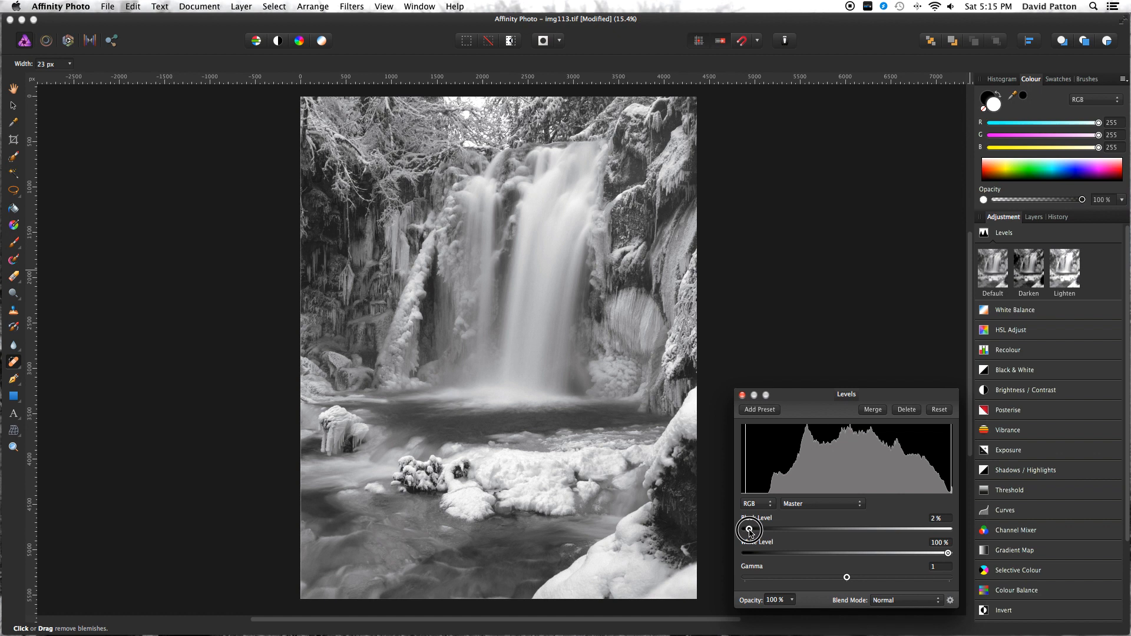
{"action": "left_click_drag", "start_coordinate": [751, 531], "coordinate": [746, 531]}
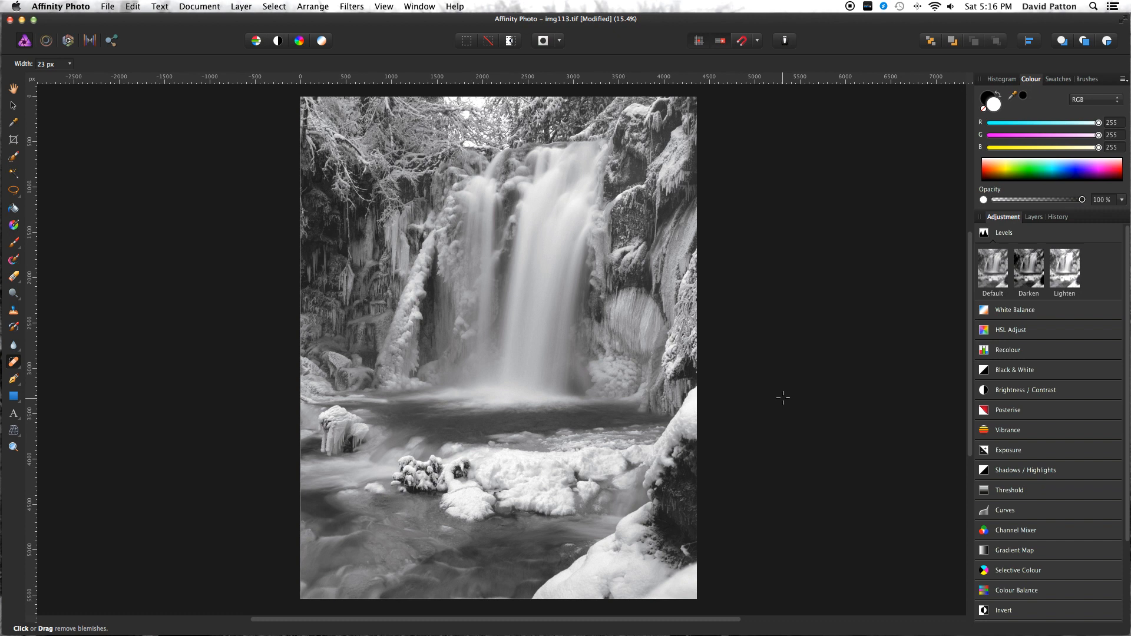
{"action": "left_click", "coordinate": [107, 6]}
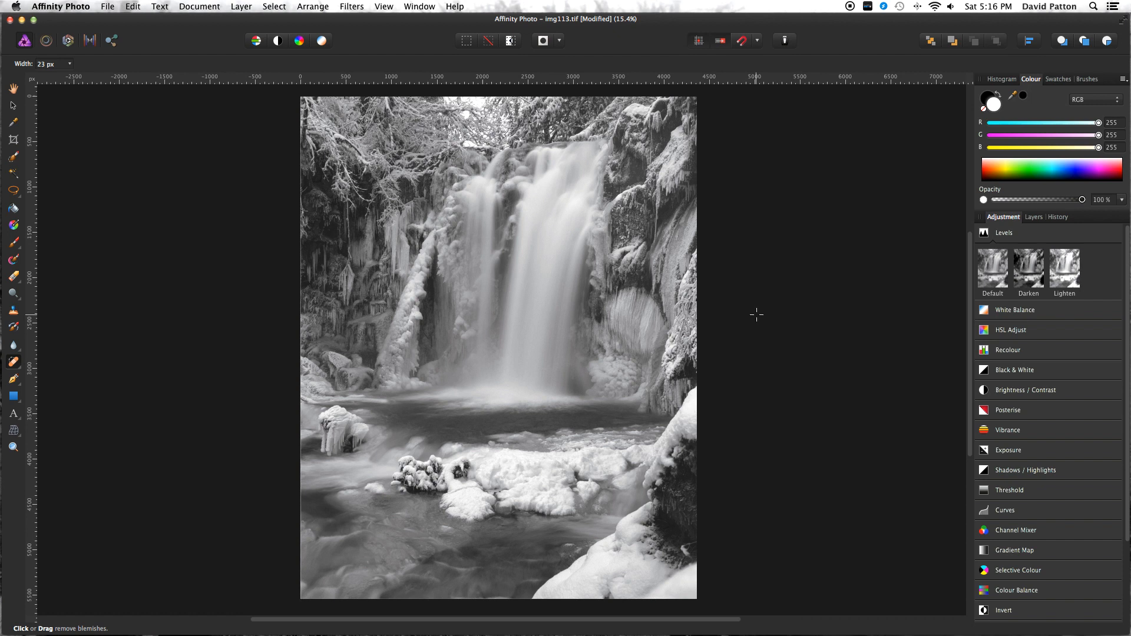
{"action": "mouse_move", "coordinate": [763, 330]}
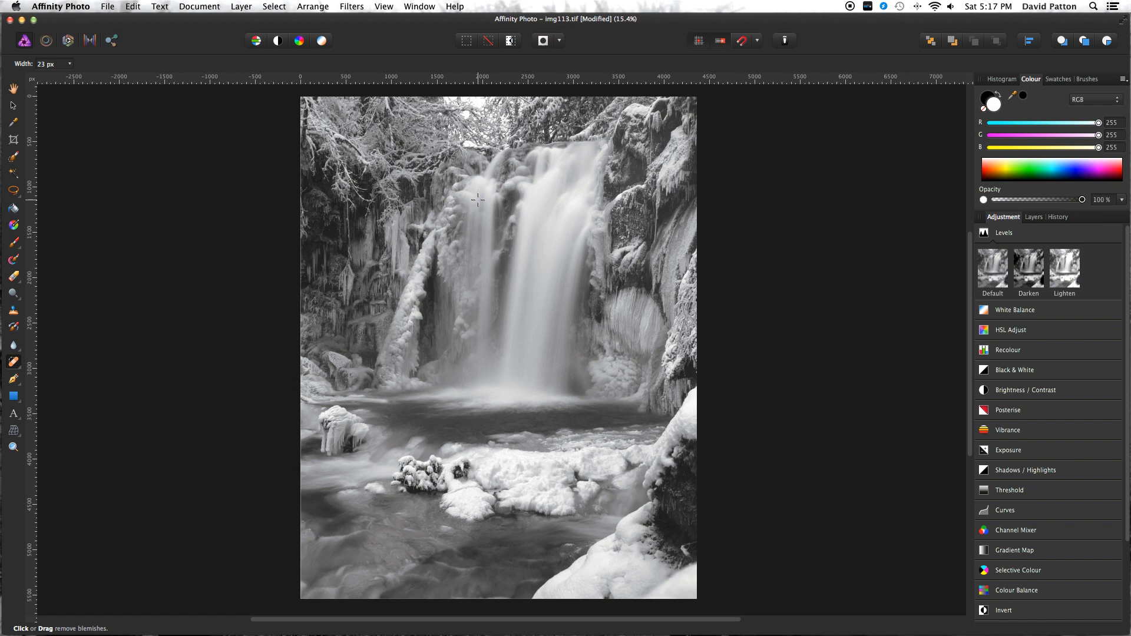
{"action": "mouse_move", "coordinate": [107, 7]}
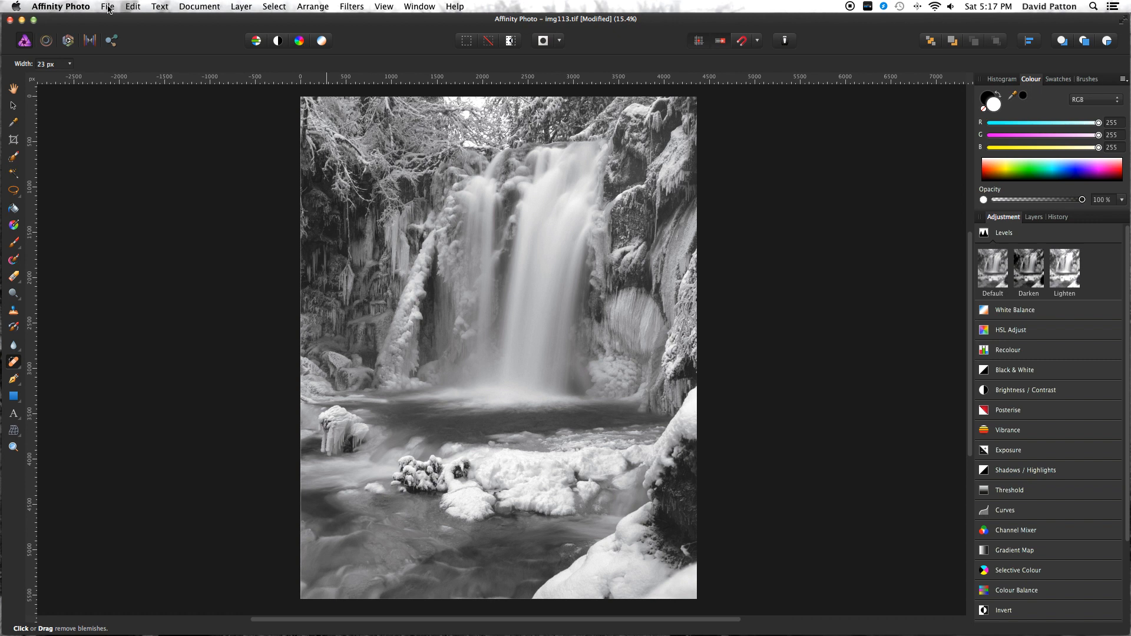
{"action": "mouse_move", "coordinate": [330, 197]}
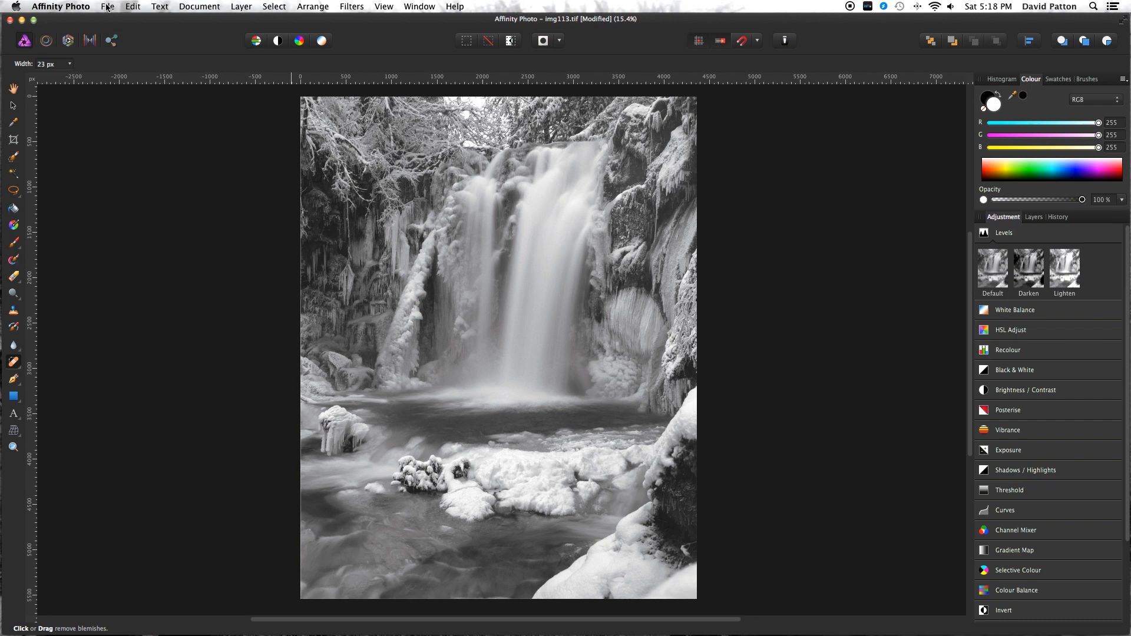
{"action": "left_click", "coordinate": [568, 114]}
{"action": "type", "text": "24"}
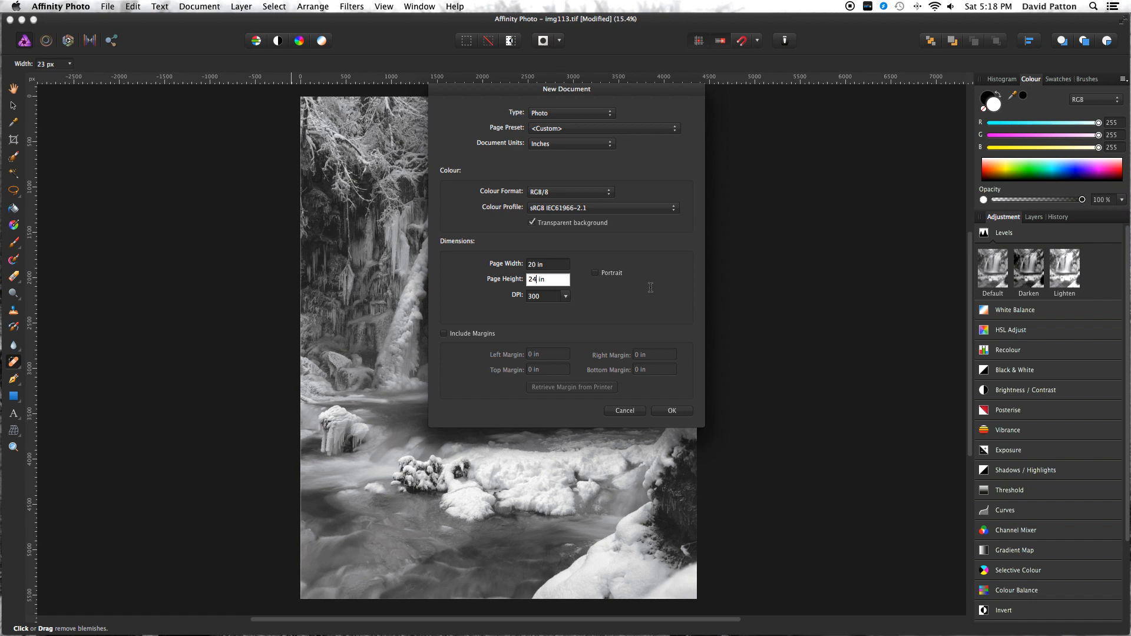
Confirm the new 20 × 24 in, 300 DPI document and switch back to the waterfall photo.
{"action": "left_click", "coordinate": [671, 410]}
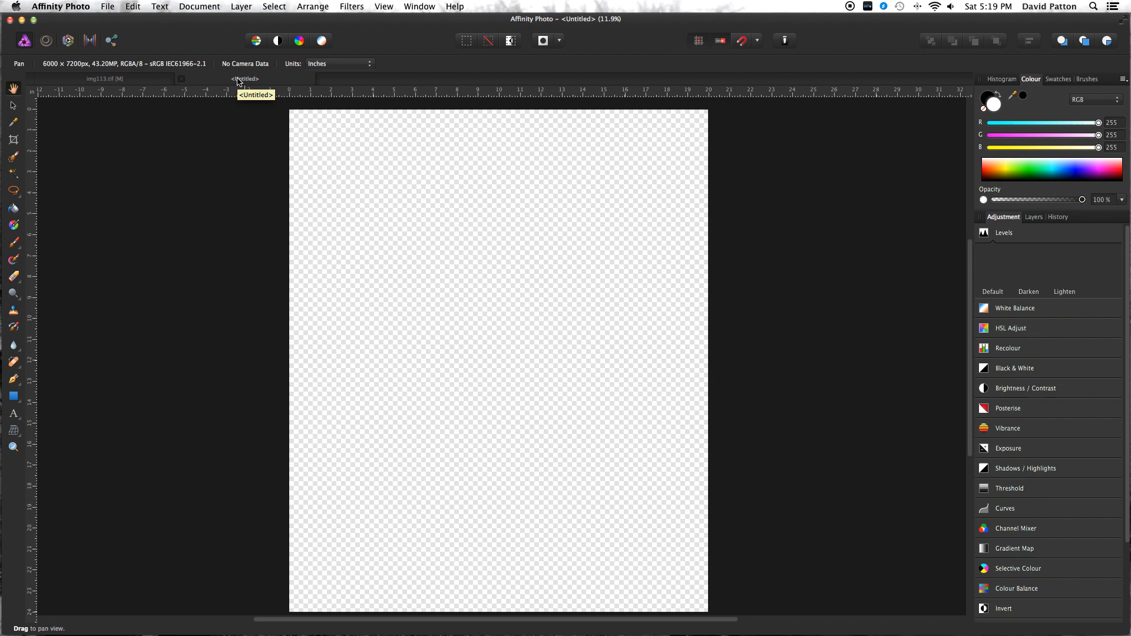
{"action": "left_click", "coordinate": [103, 79]}
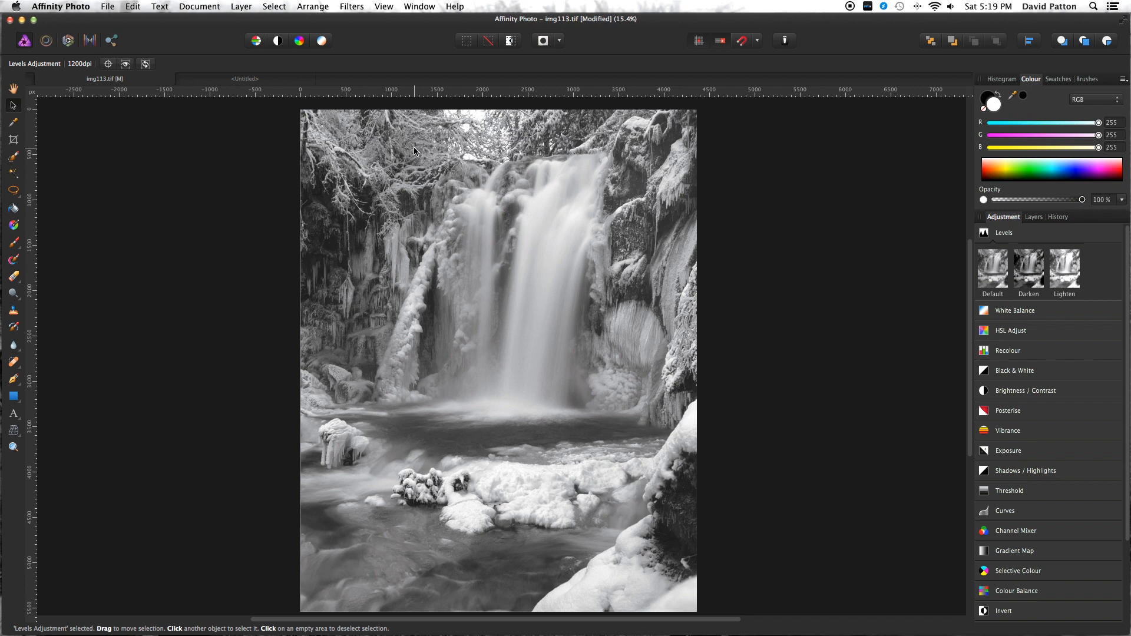
Paste the waterfall photo into the Untitled document and scale it to fit with a margin.
{"action": "left_click", "coordinate": [243, 79]}
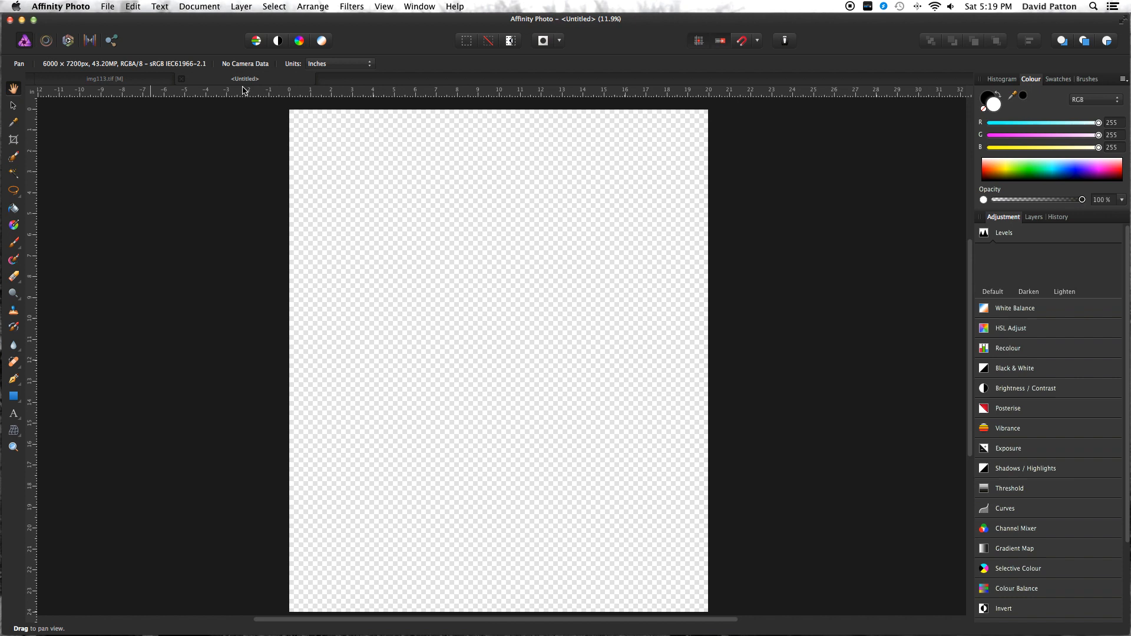
{"action": "mouse_move", "coordinate": [233, 211]}
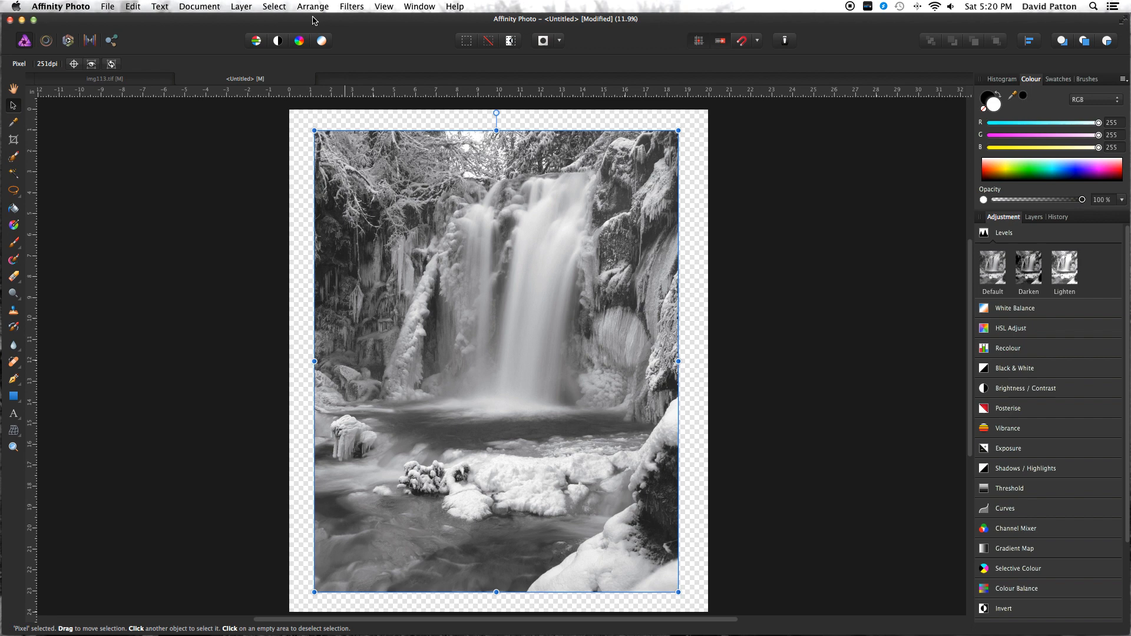
{"action": "left_click", "coordinate": [312, 7]}
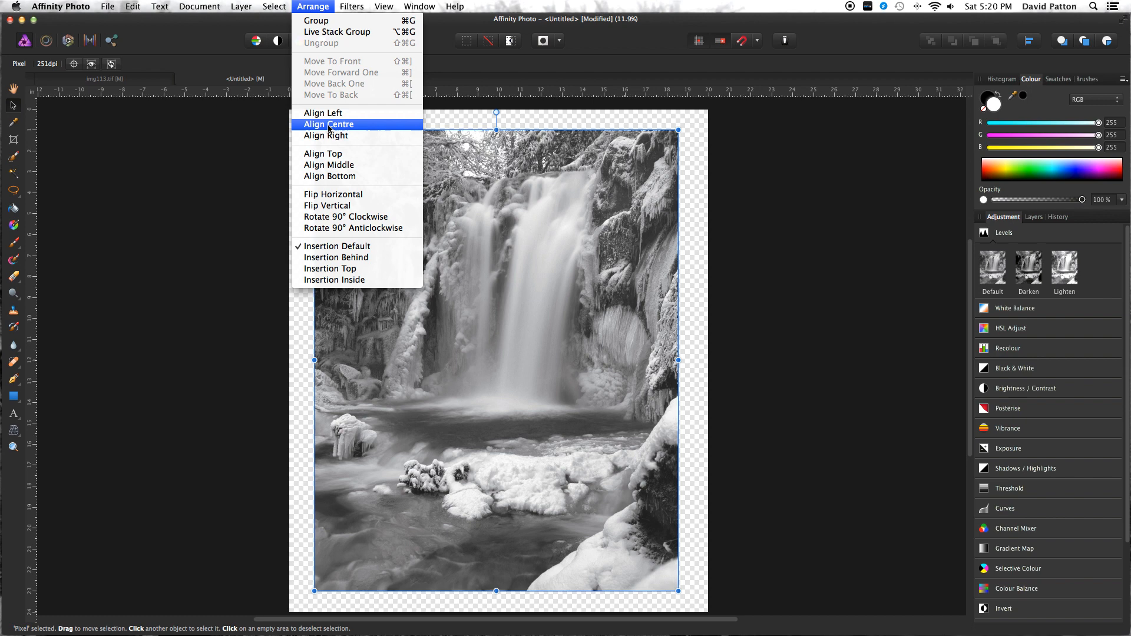
Centre the photo on the page and add a white fill layer beneath it.
{"action": "left_click", "coordinate": [330, 124]}
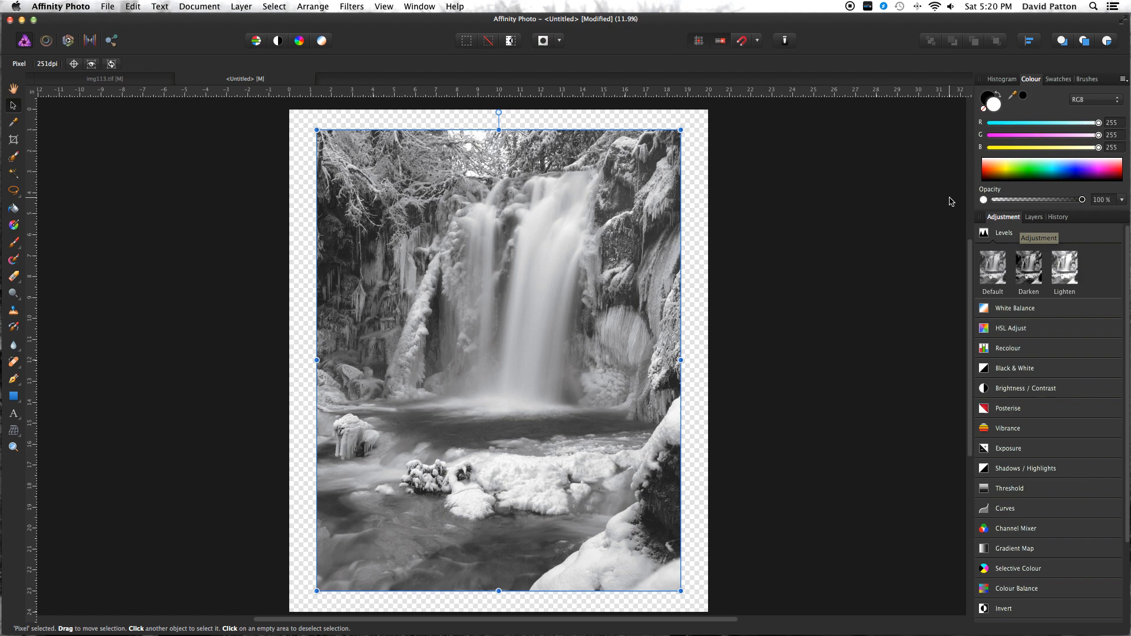
{"action": "left_click", "coordinate": [242, 7]}
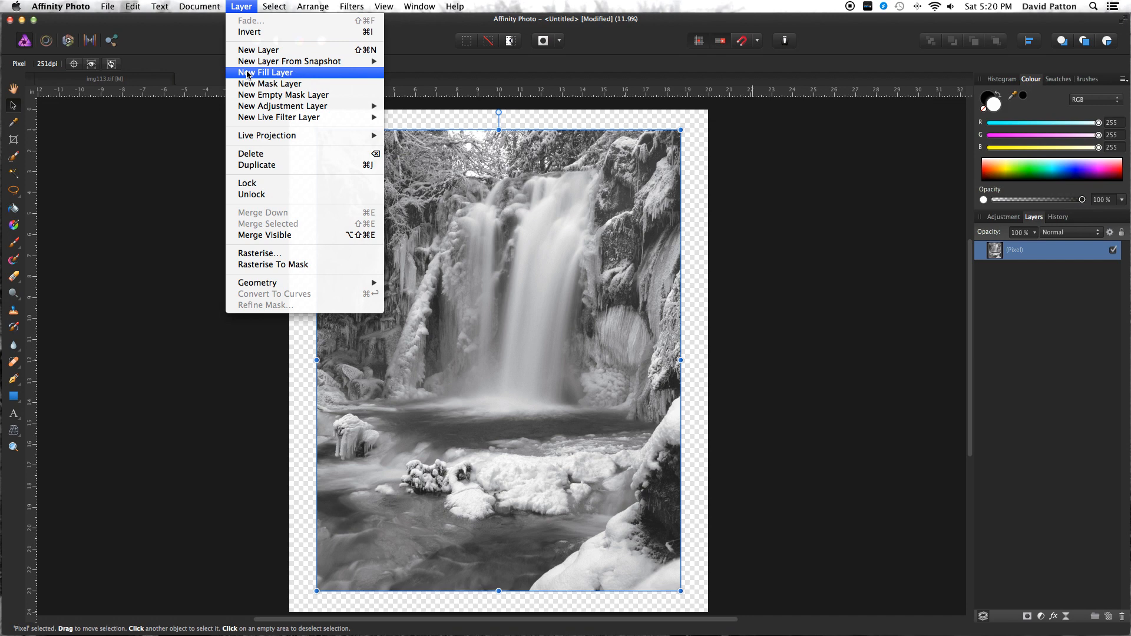
{"action": "left_click", "coordinate": [269, 72]}
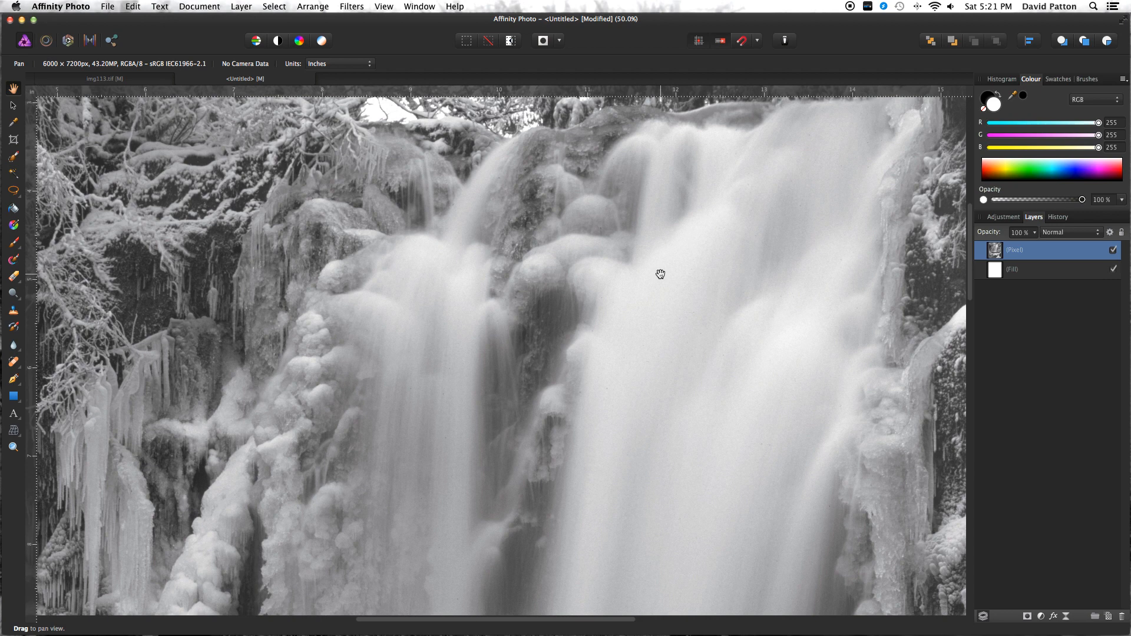
{"action": "left_click", "coordinate": [351, 7]}
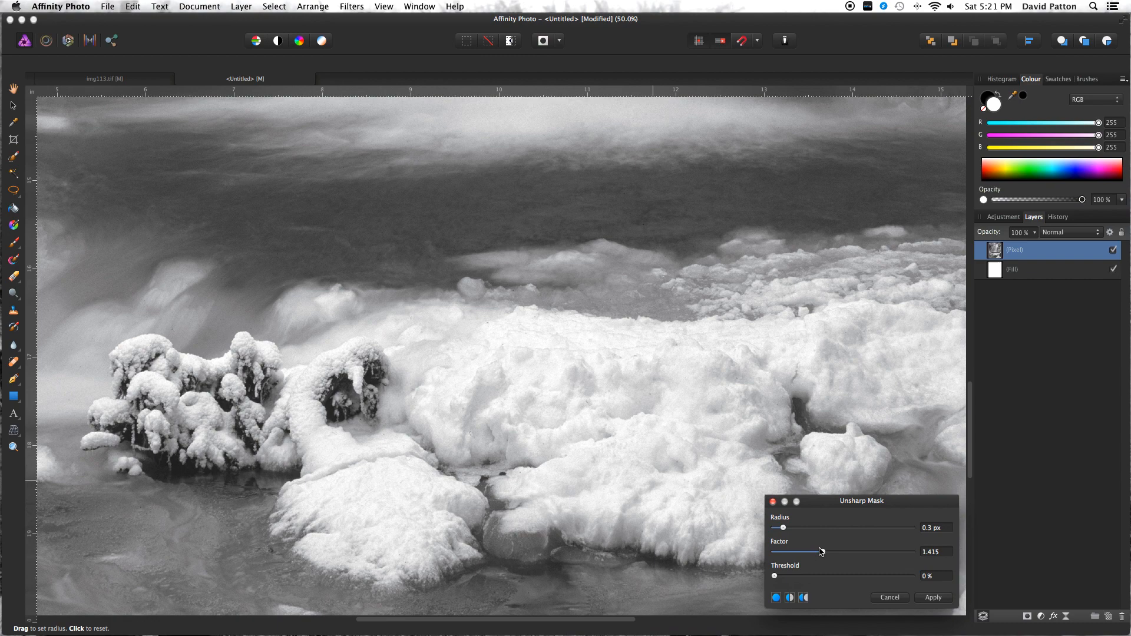
Apply Unsharp Mask at about 0.4 px radius and factor 1.1 to the photo.
{"action": "left_click_drag", "start_coordinate": [782, 528], "coordinate": [778, 528]}
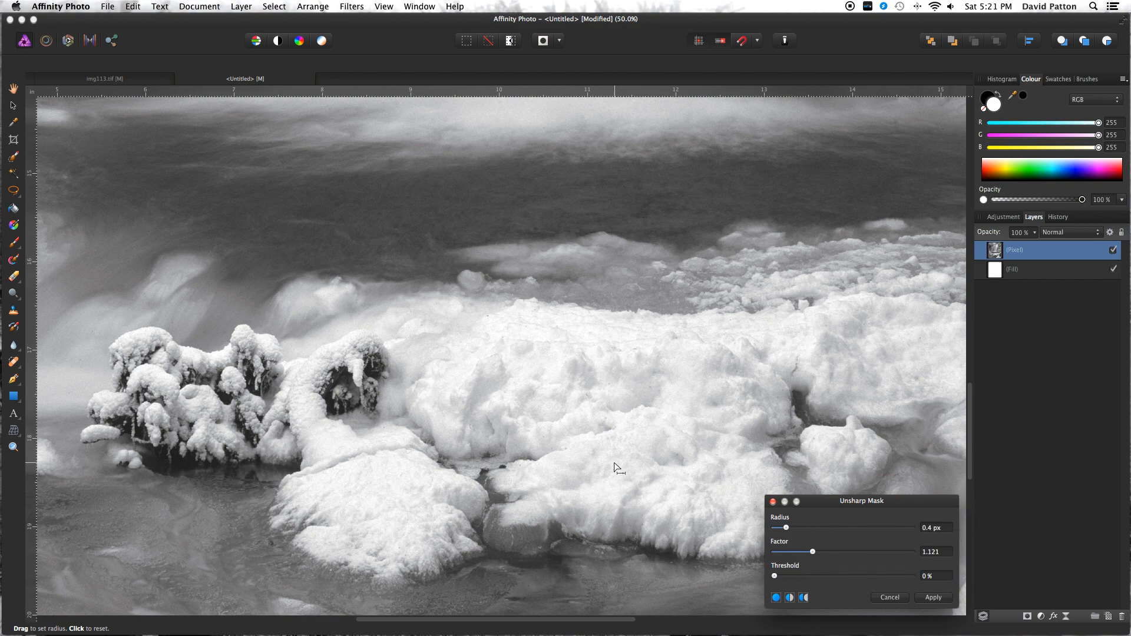
{"action": "left_click", "coordinate": [933, 597]}
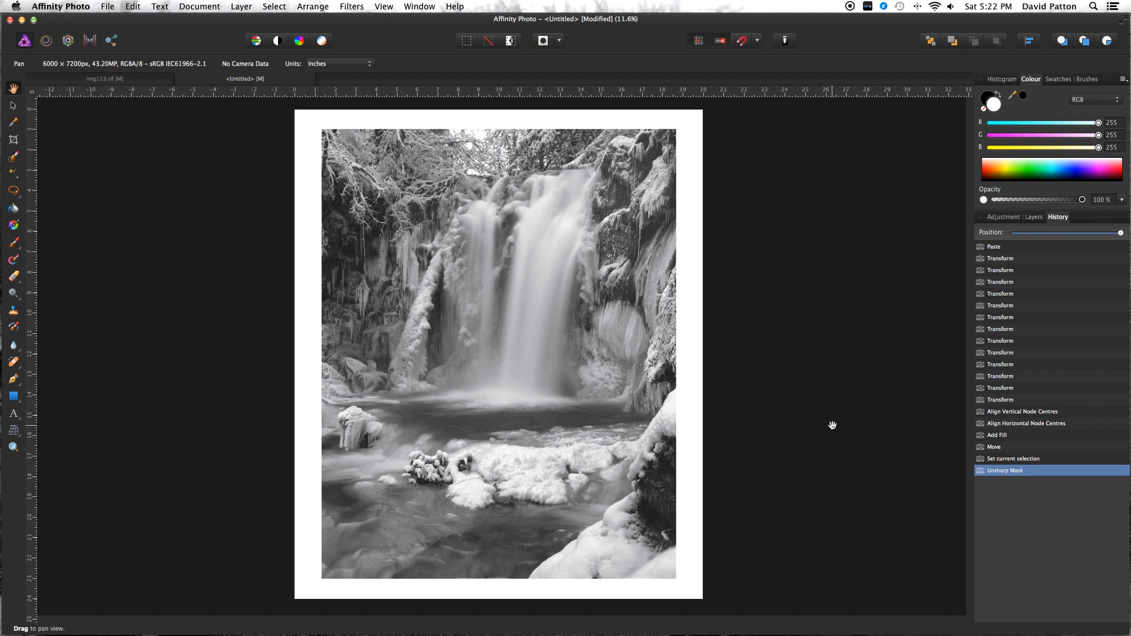
{"action": "mouse_move", "coordinate": [233, 266]}
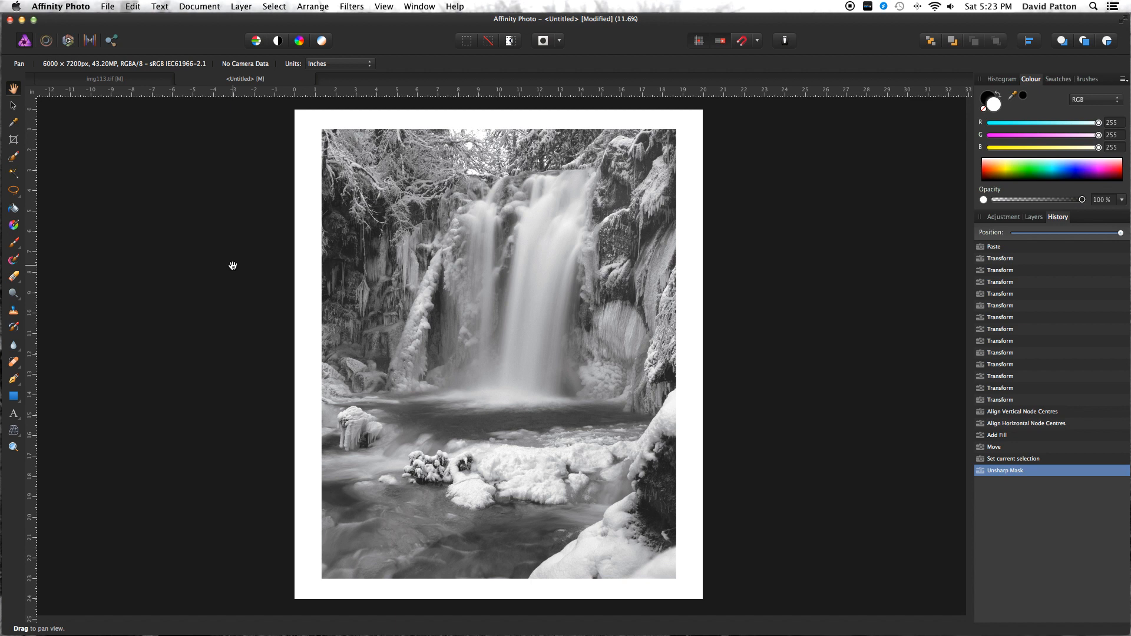
Bring up the File commands over the finished bordered print.
{"action": "left_click", "coordinate": [107, 7]}
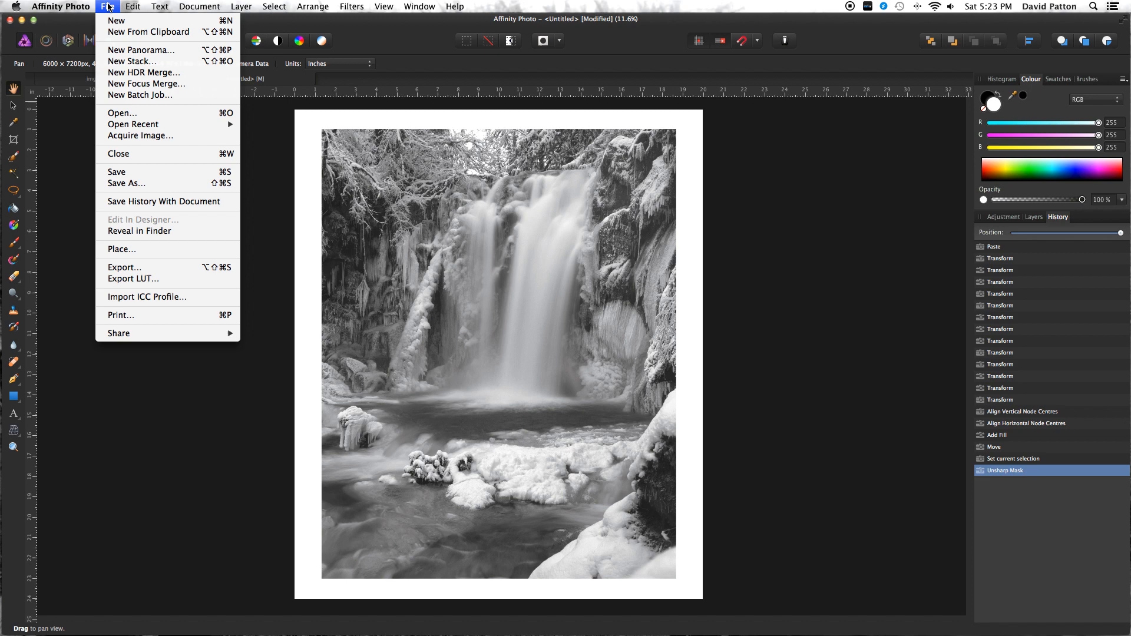
Export the print as a best-quality 6000×7200 px JPEG.
{"action": "left_click", "coordinate": [124, 267]}
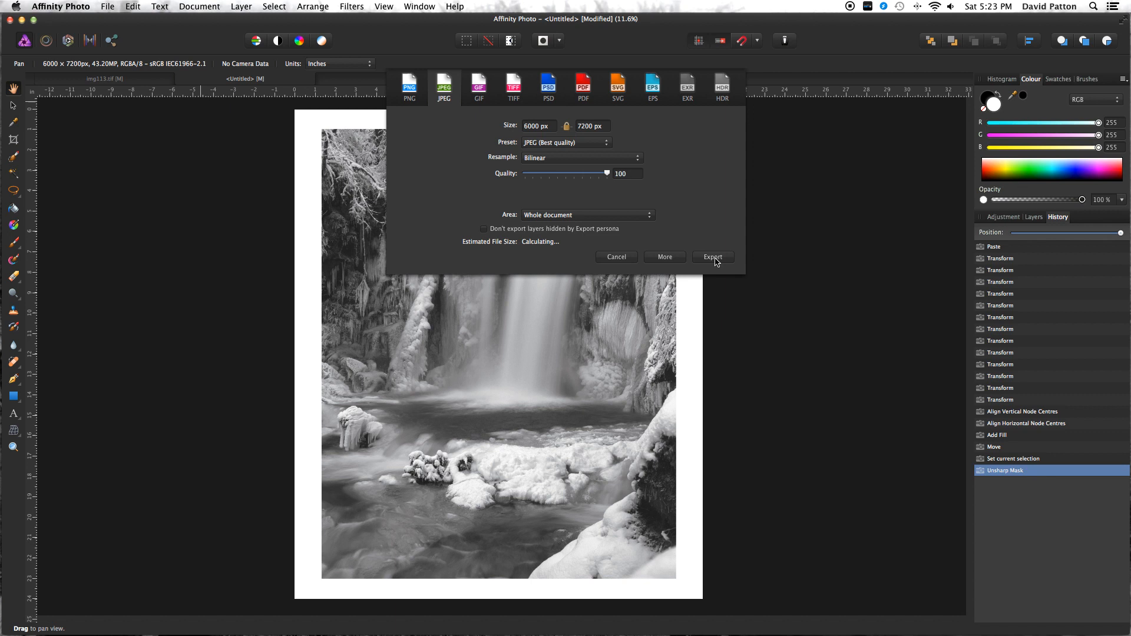
{"action": "left_click", "coordinate": [712, 257]}
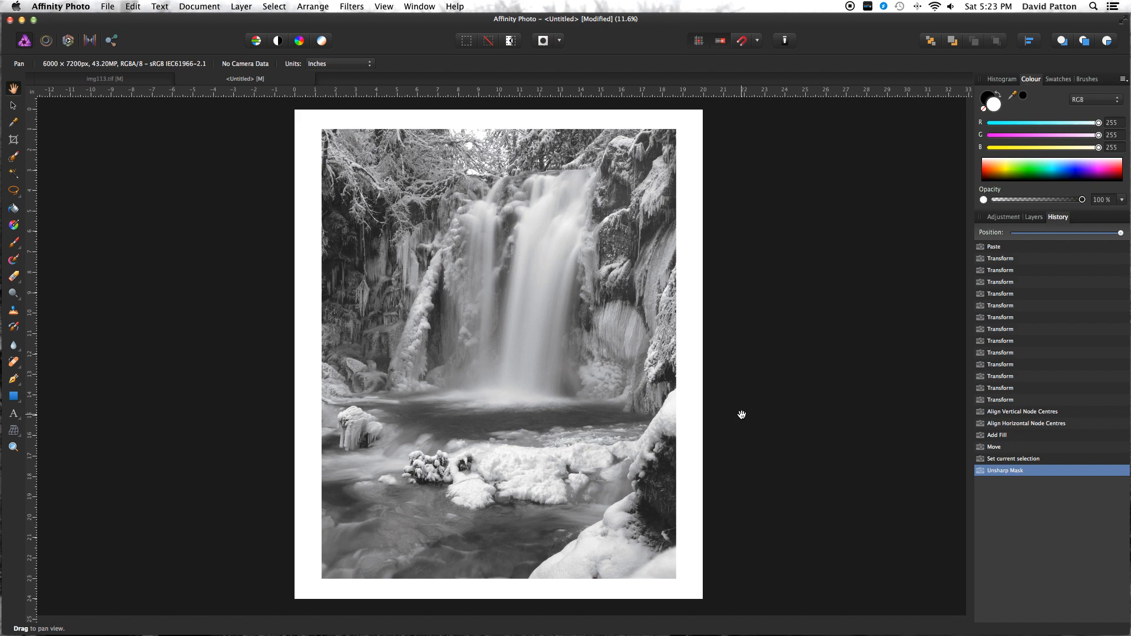